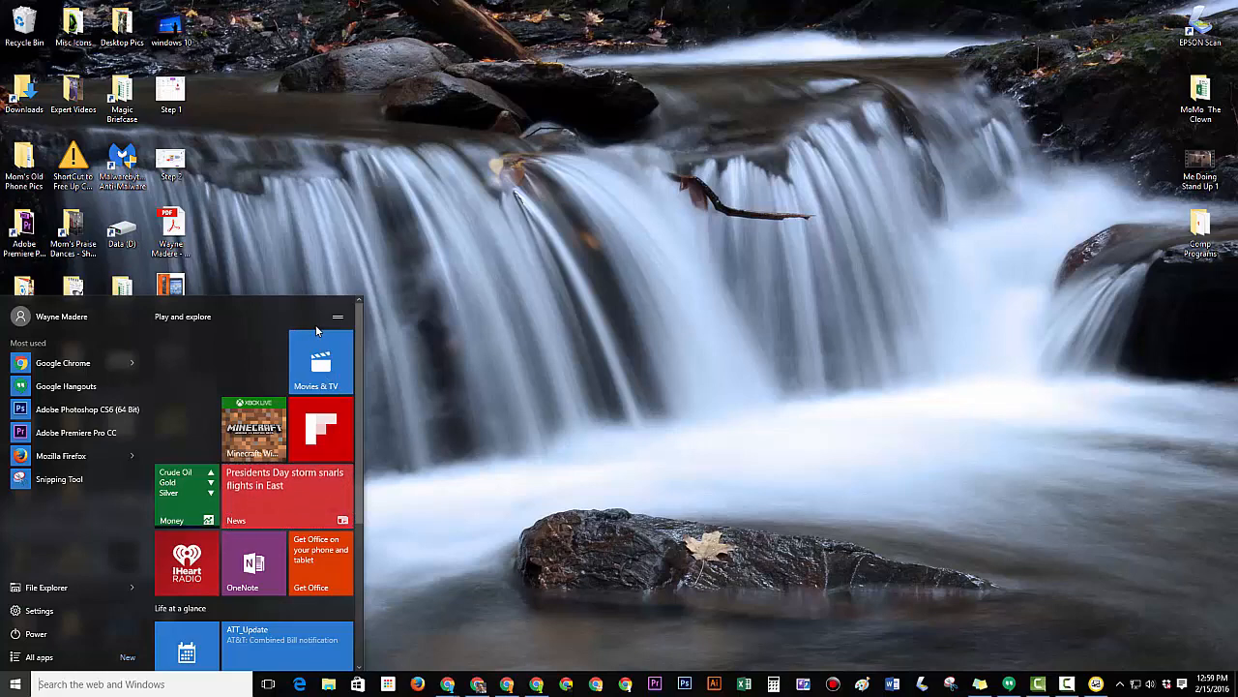
# Unpin the Movies & TV tile from Start.
pyautogui.rightClick(321, 360)
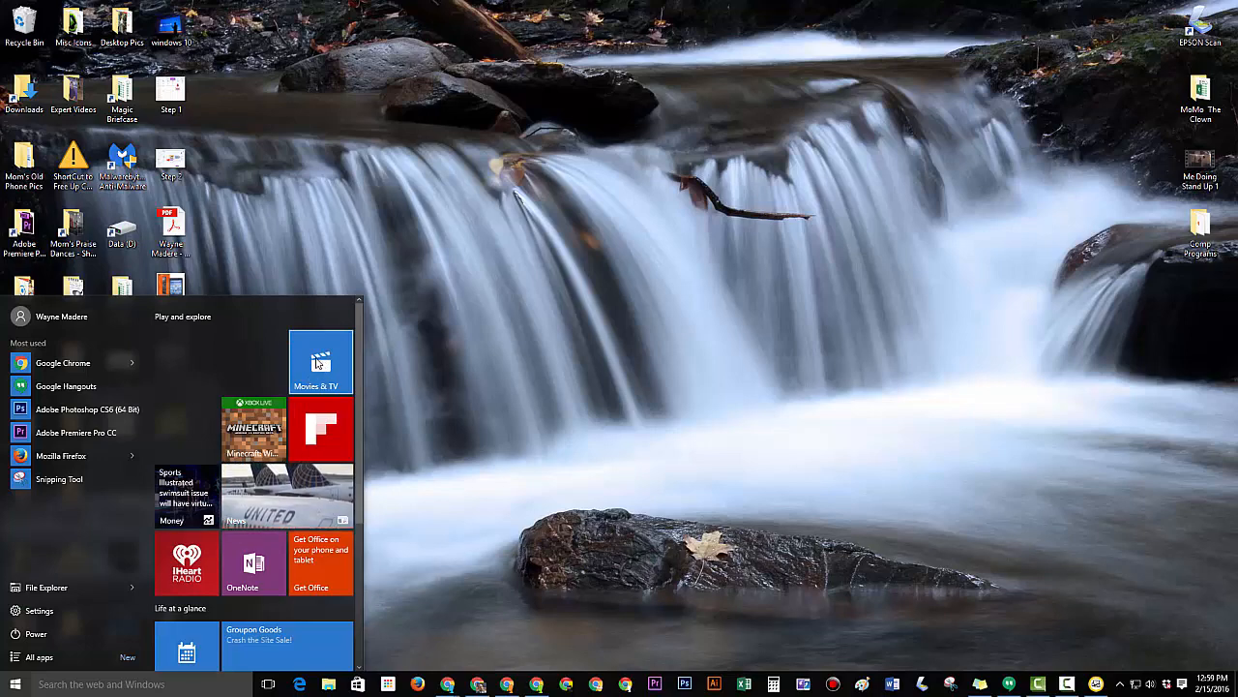
pyautogui.rightClick(321, 362)
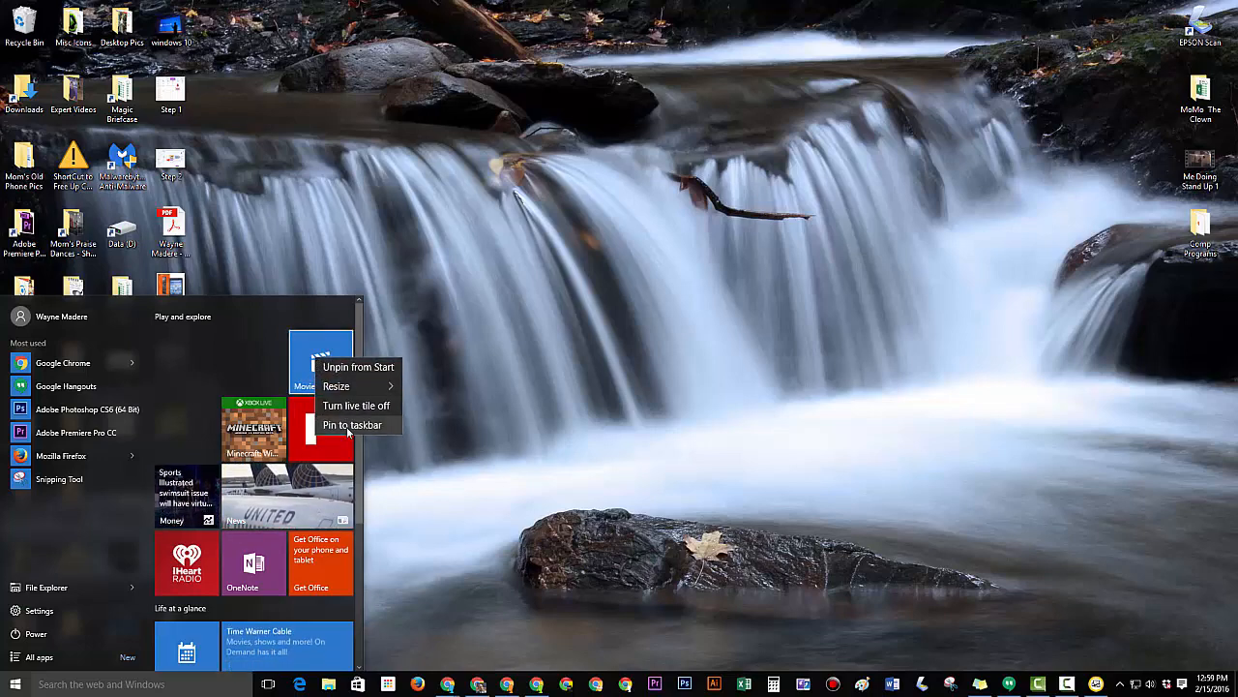
pyautogui.click(337, 387)
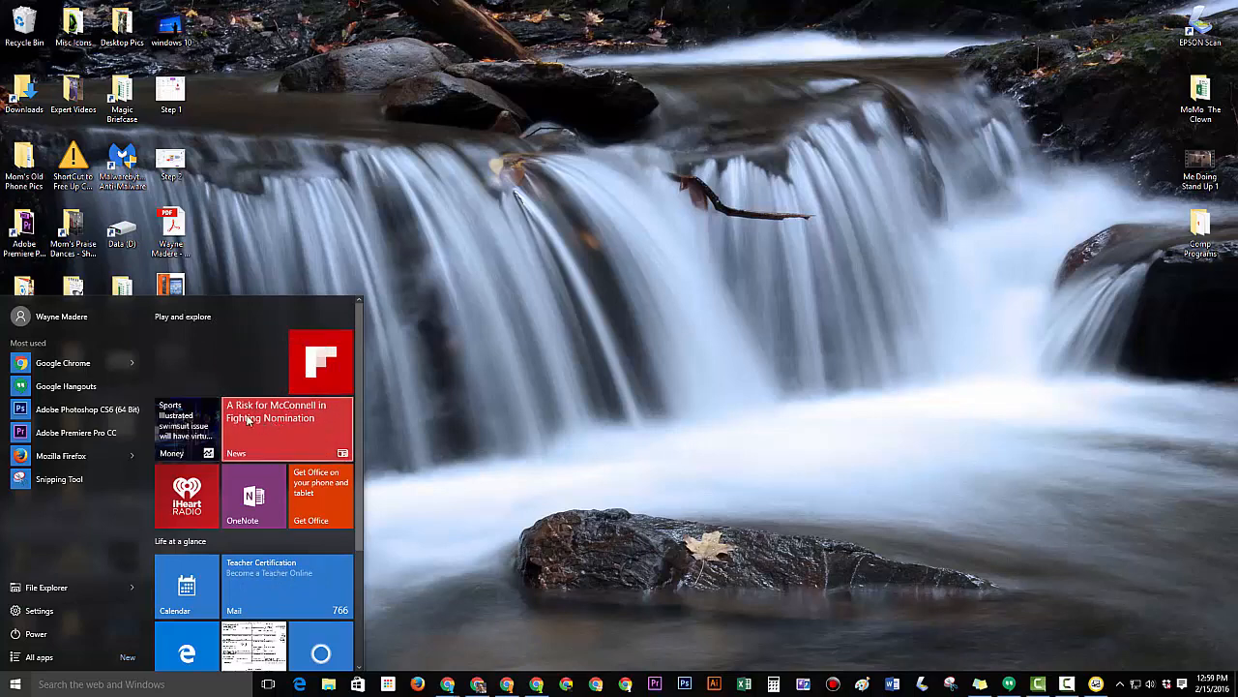
# Unpin further unused tiles such as OneNote, Get Office and the photo slideshow from Start.
pyautogui.rightClick(281, 426)
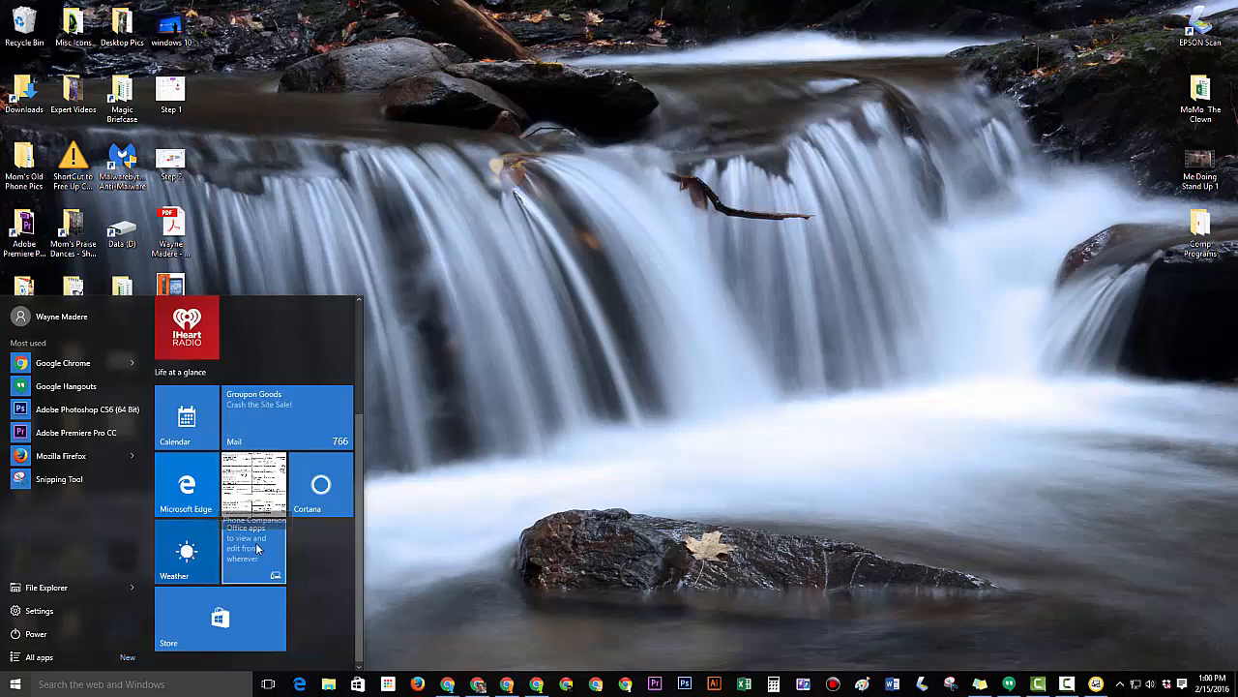
pyautogui.rightClick(253, 552)
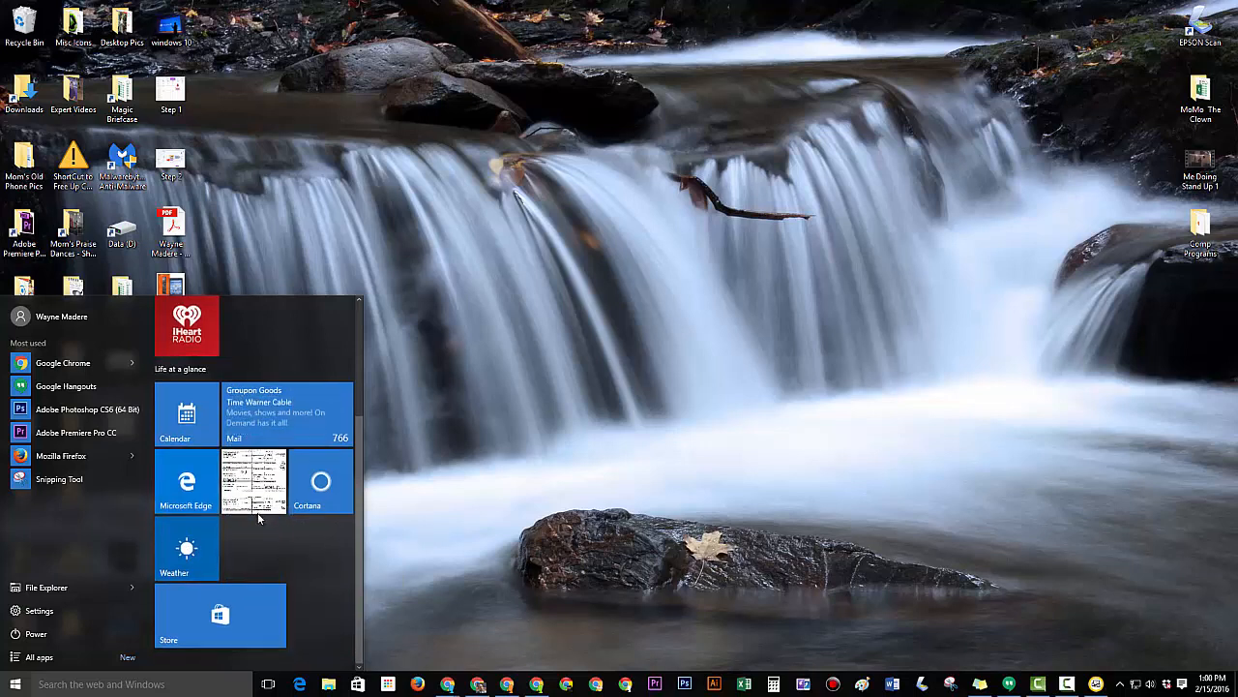
# Unpin the iHeartRadio and Flipboard tiles, leaving Money, Calendar, News and Edge at the top.
pyautogui.scroll(-3)
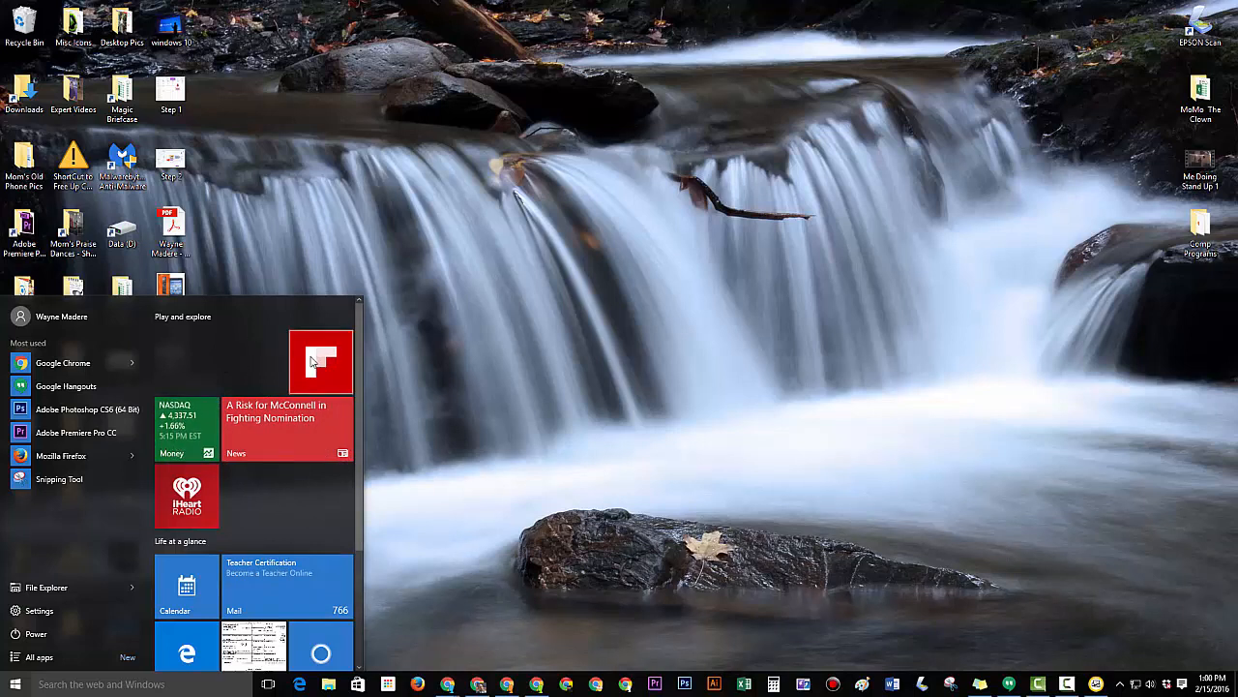
pyautogui.moveTo(230, 356)
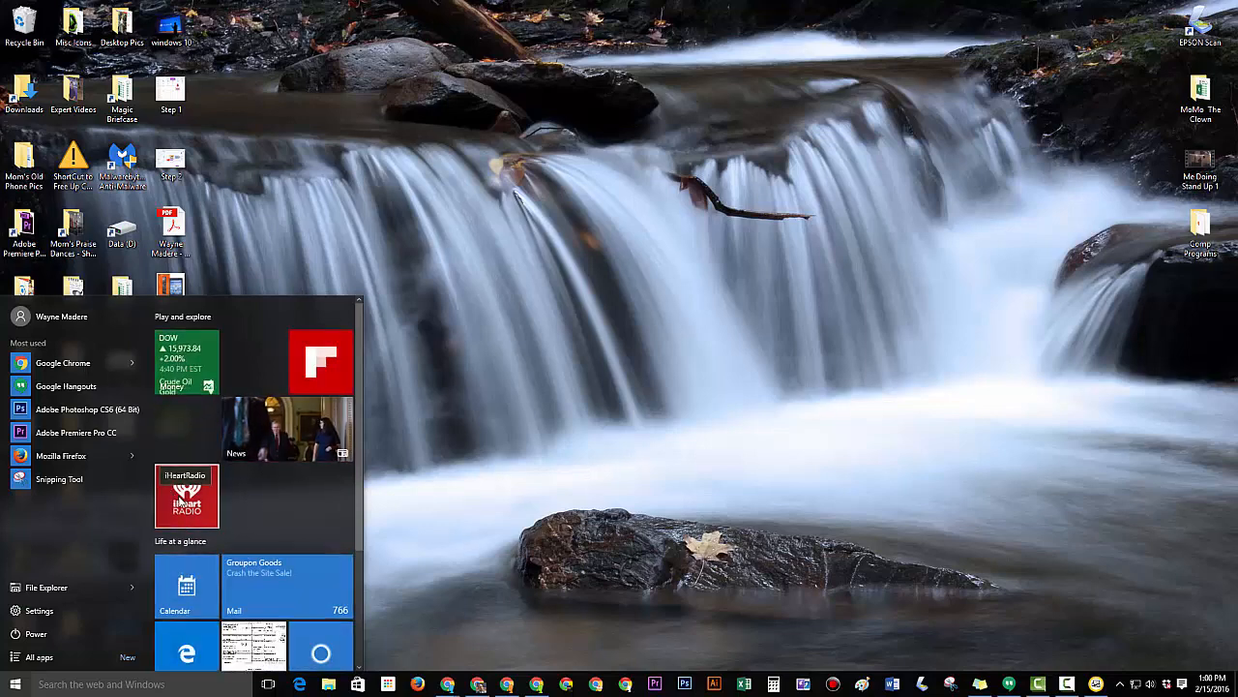
pyautogui.rightClick(186, 496)
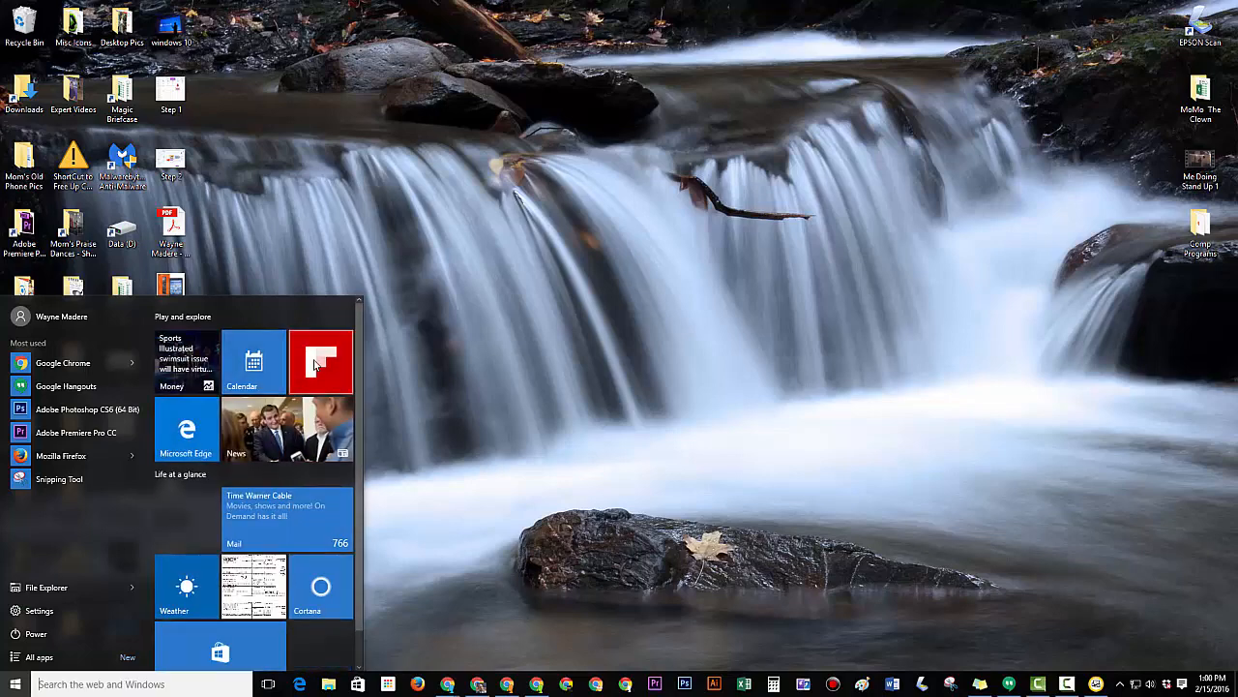
pyautogui.moveTo(321, 362)
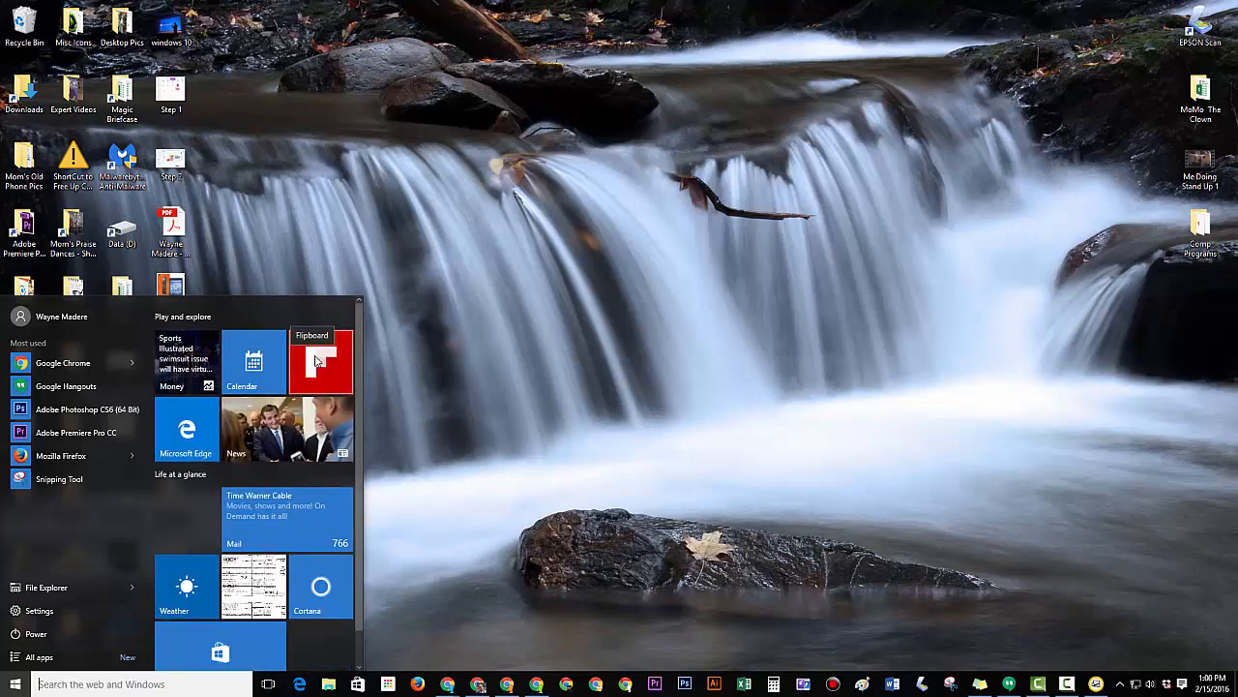
pyautogui.rightClick(321, 361)
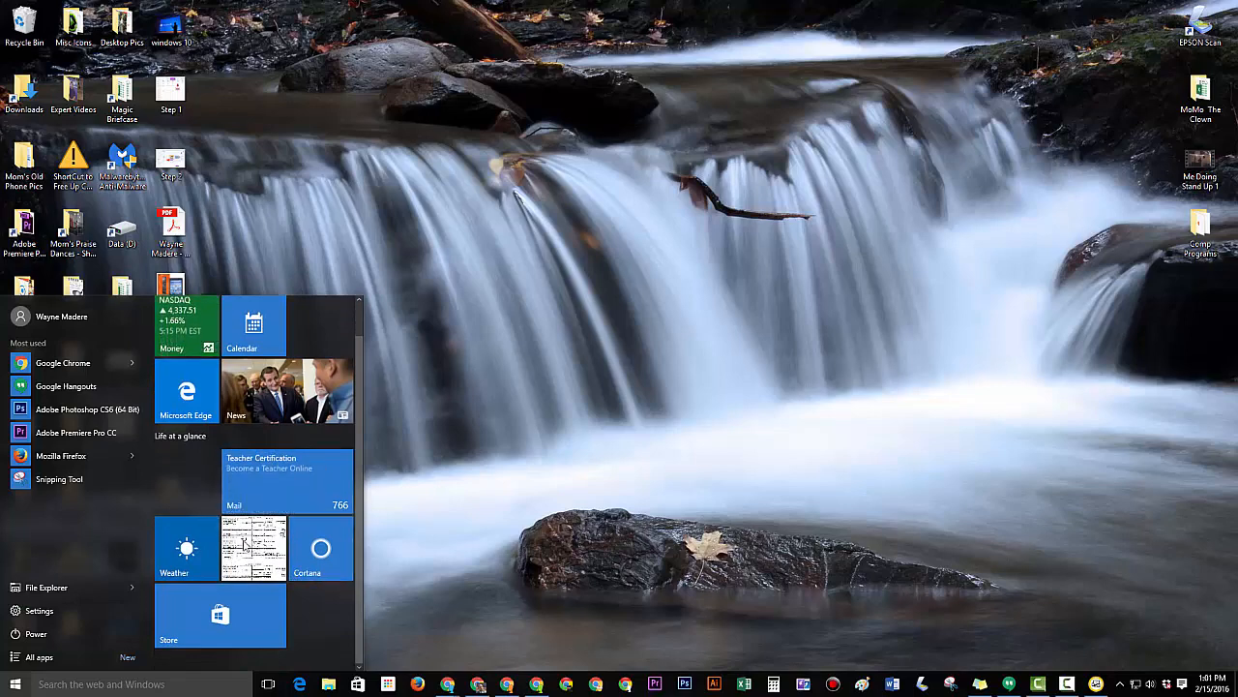
# Resize the News tile to Large.
pyautogui.rightClick(254, 550)
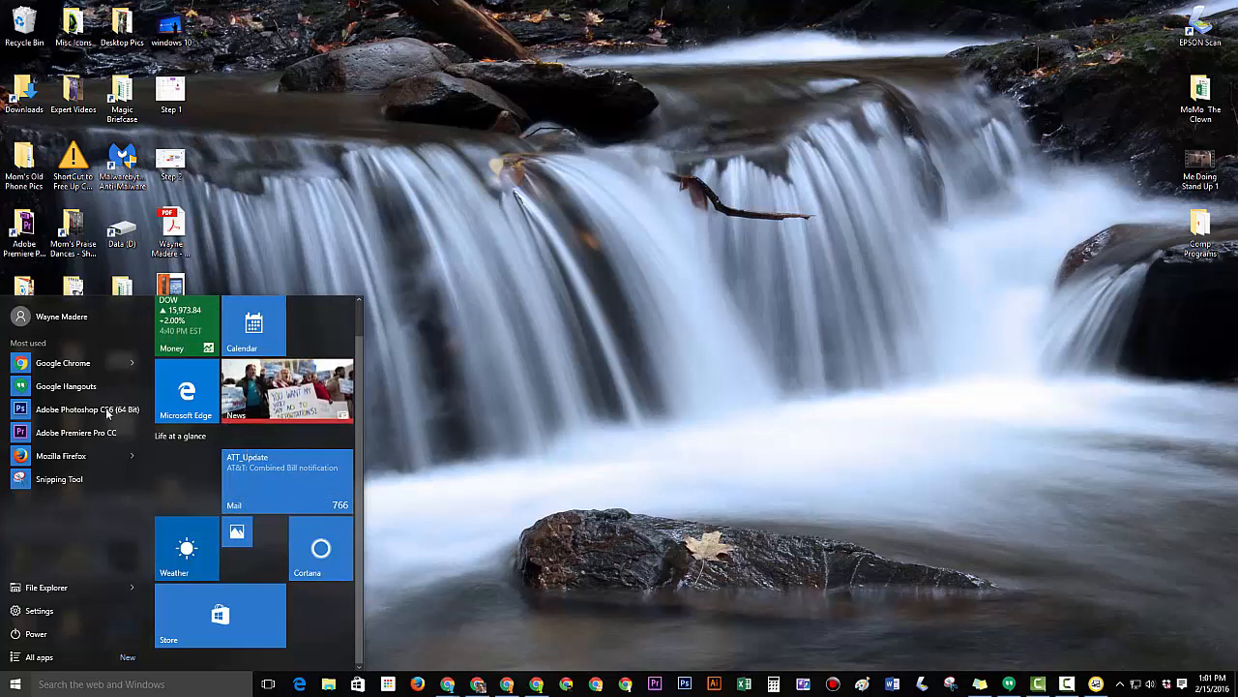
pyautogui.rightClick(286, 391)
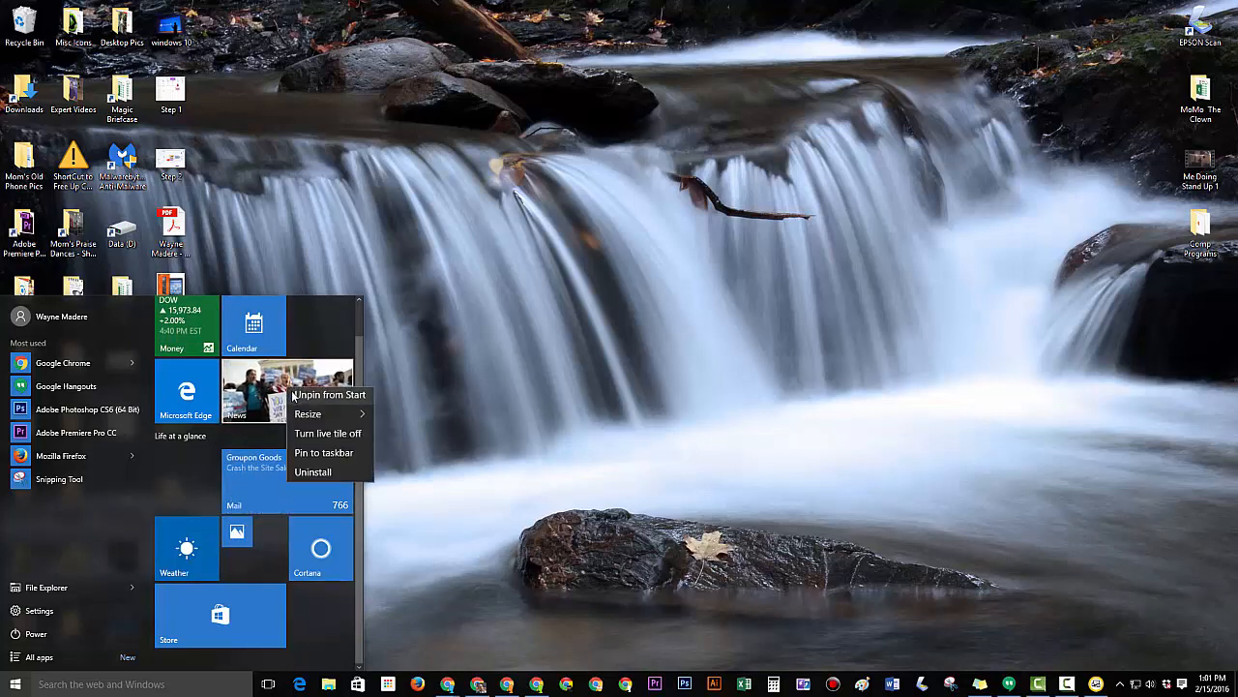
pyautogui.click(308, 414)
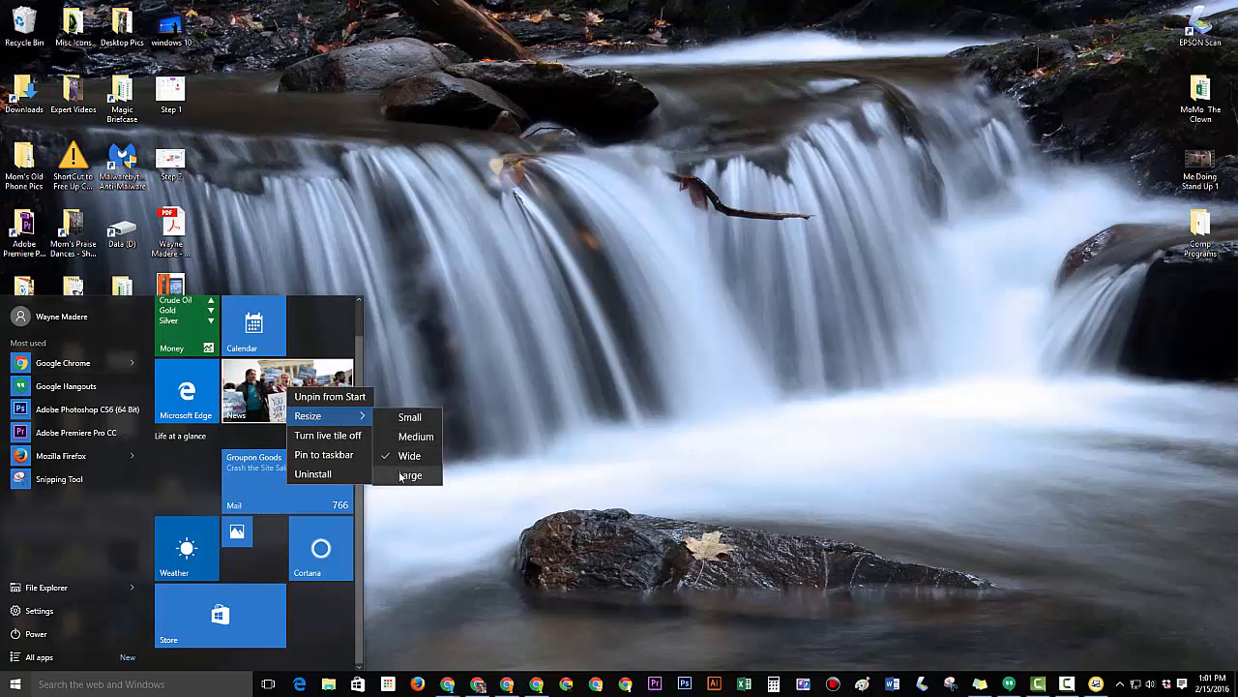
pyautogui.click(411, 476)
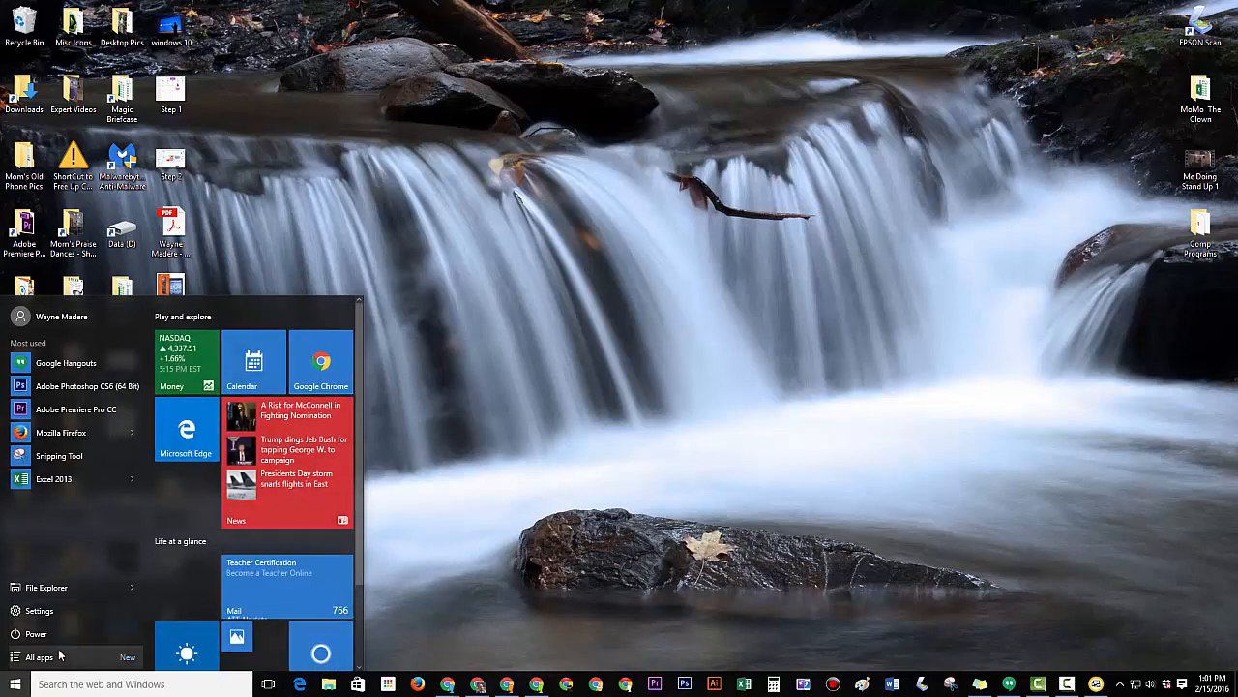
# Pin Calculator from All apps and regroup Mail and News as small tiles in a row under Money and Chrome.
pyautogui.click(39, 658)
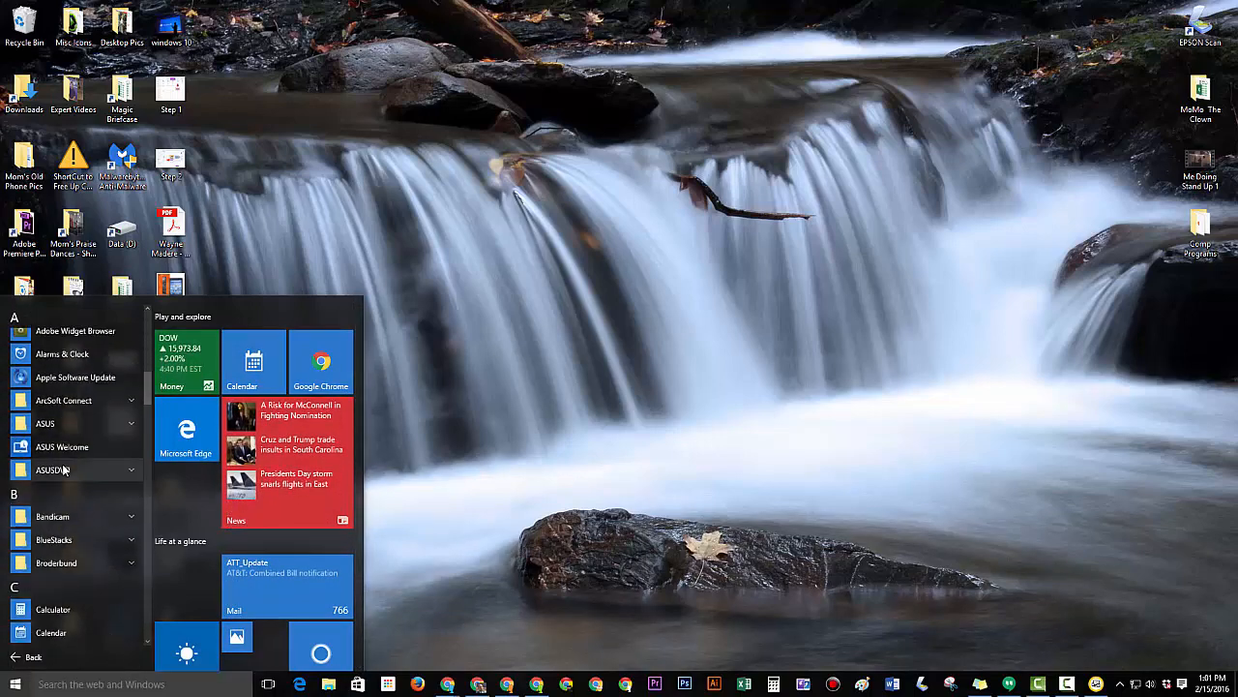
pyautogui.scroll(-3)
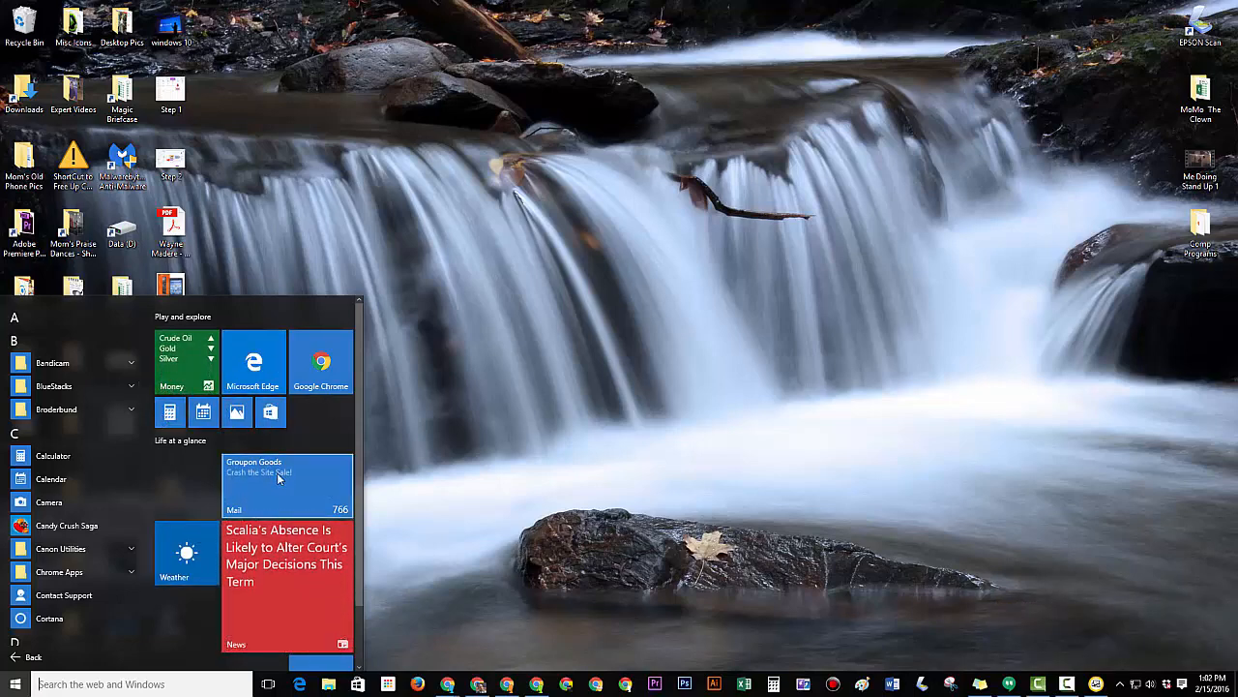
pyautogui.rightClick(321, 616)
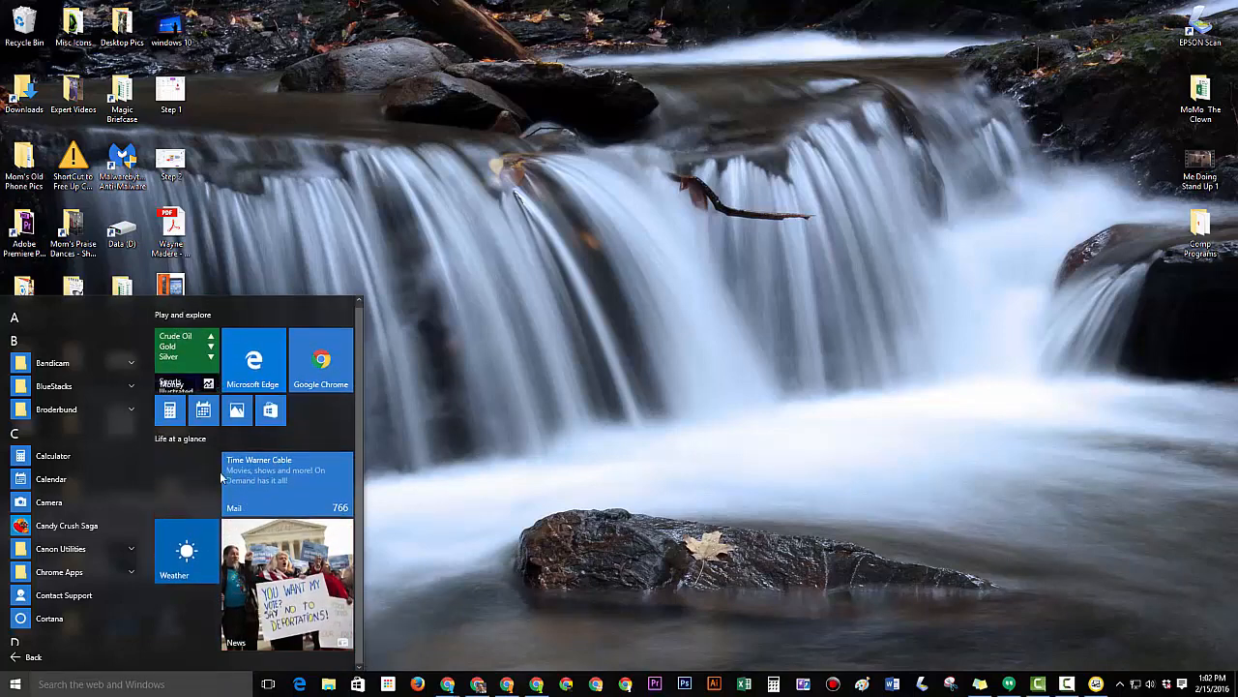
pyautogui.rightClick(252, 360)
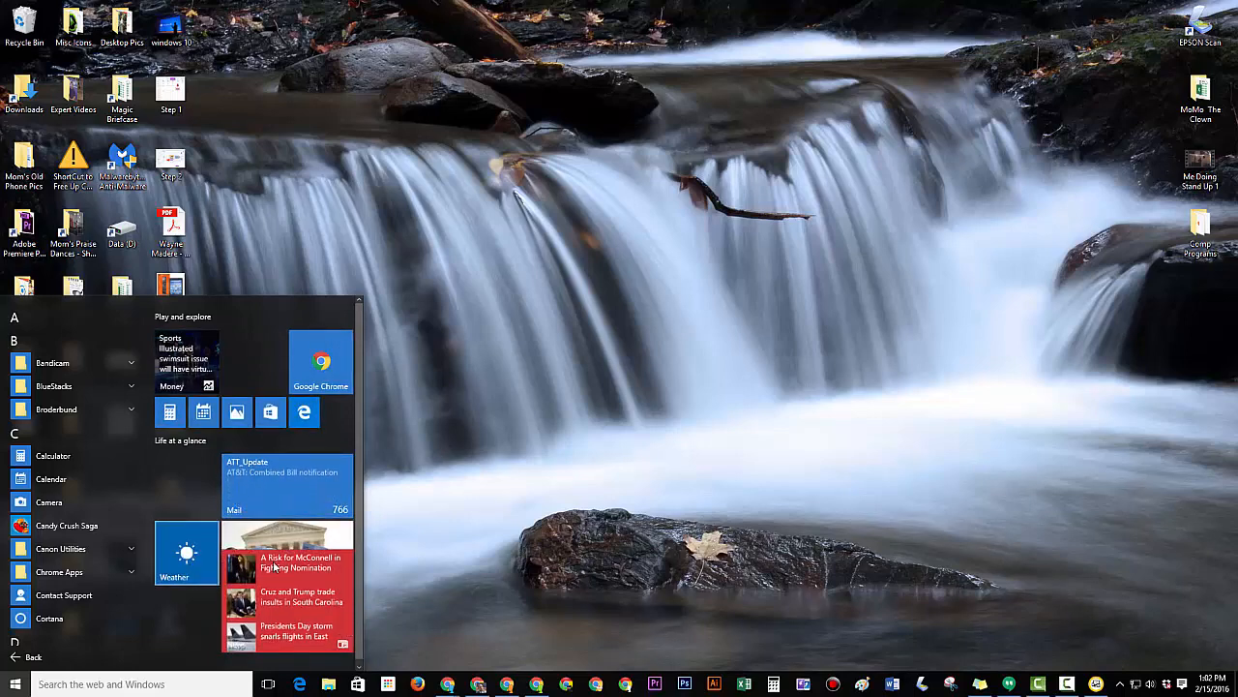
# Launch and close the Weather app, then resize its Start tile to Small.
pyautogui.click(186, 552)
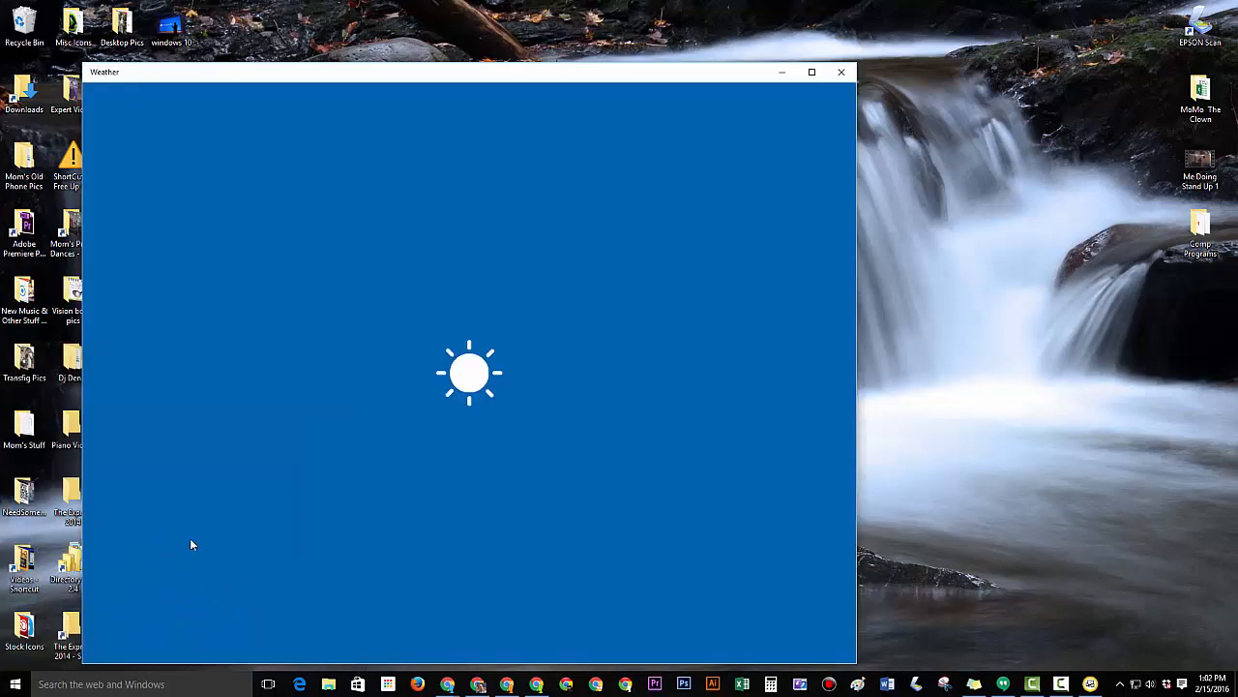
pyautogui.click(840, 71)
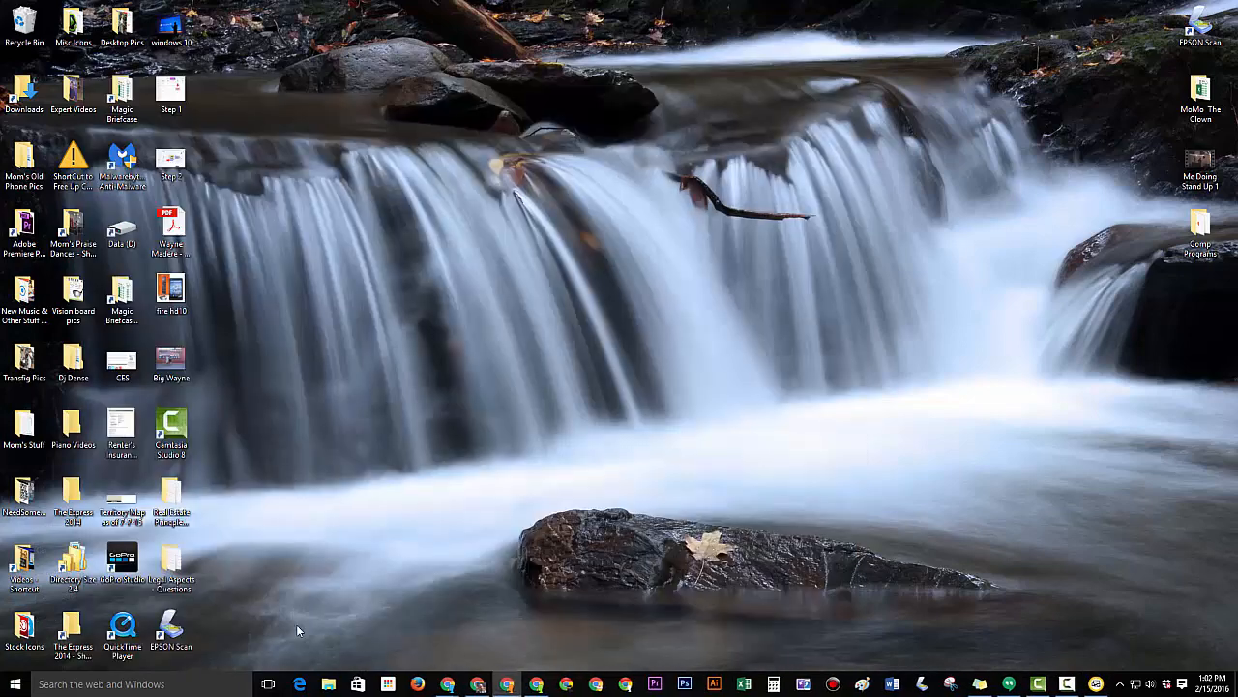
pyautogui.rightClick(186, 554)
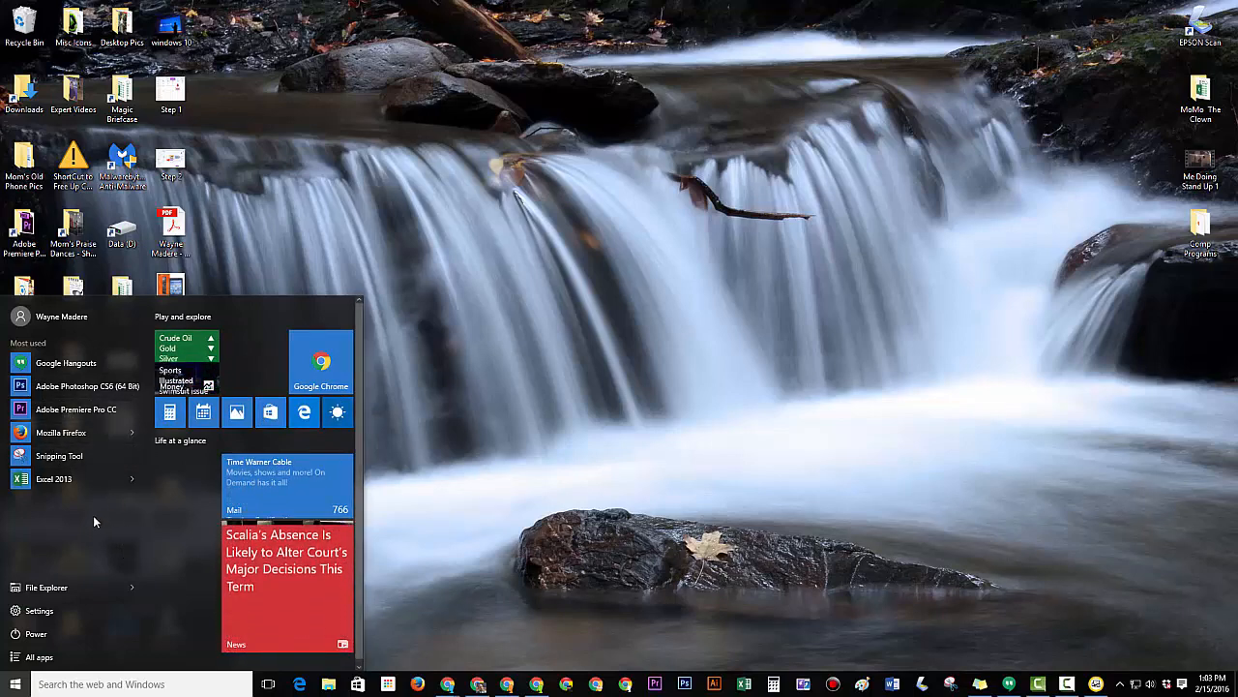
# Locate Adobe Photoshop CS6 in All apps and pin it to Start beside Google Chrome.
pyautogui.click(39, 658)
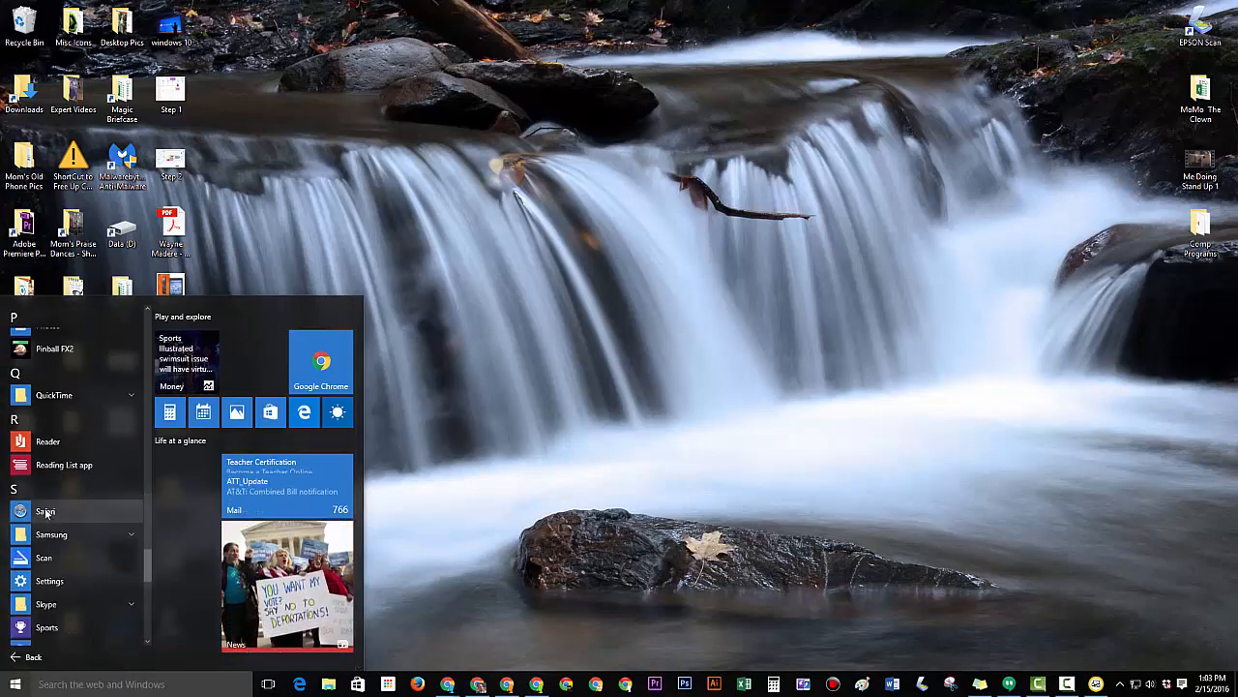
pyautogui.scroll(-3)
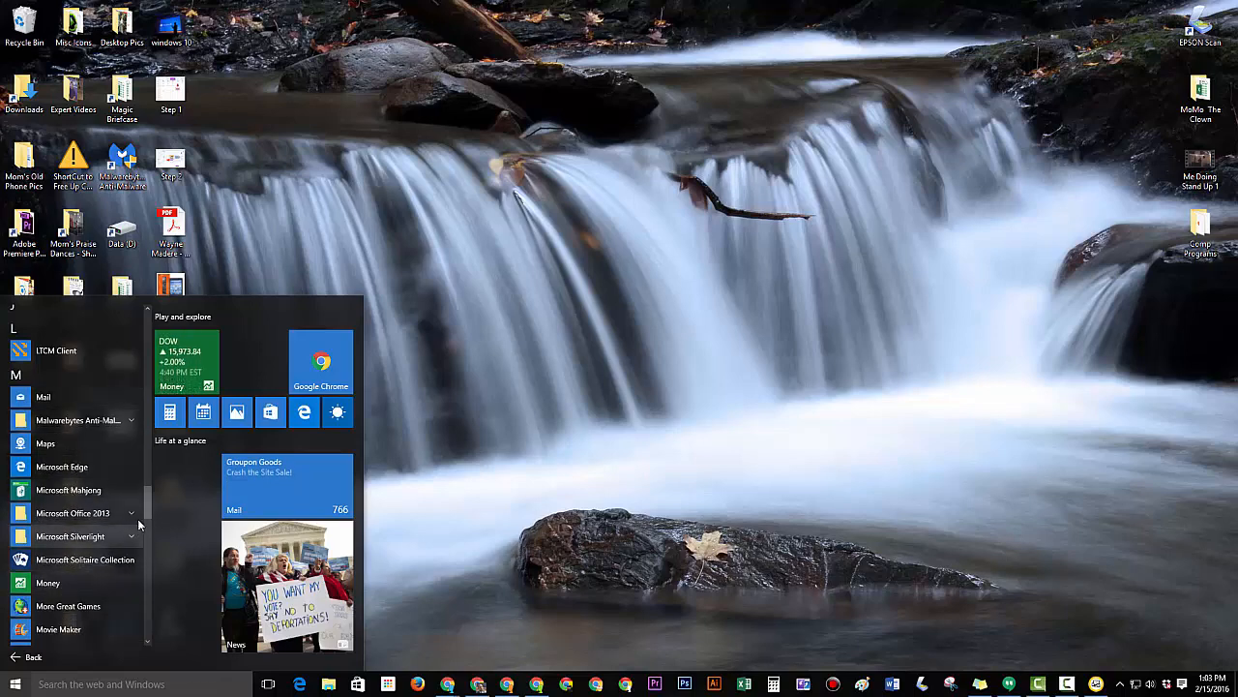
pyautogui.scroll(-3)
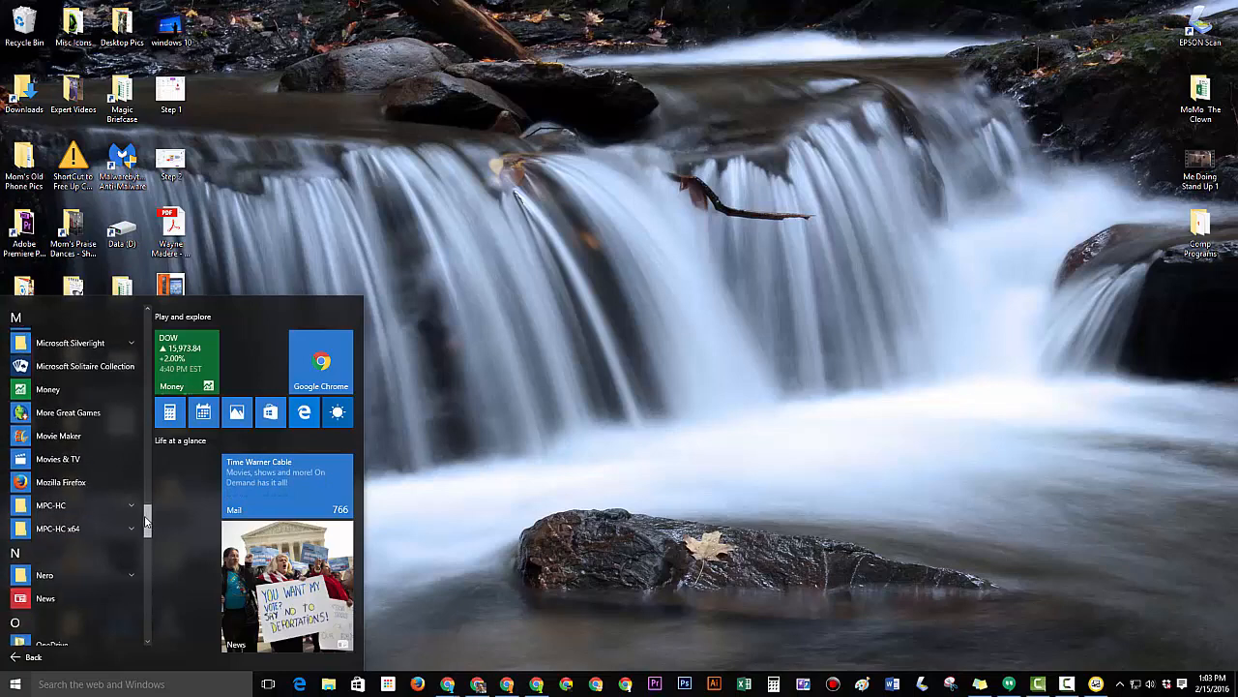
pyautogui.scroll(-3)
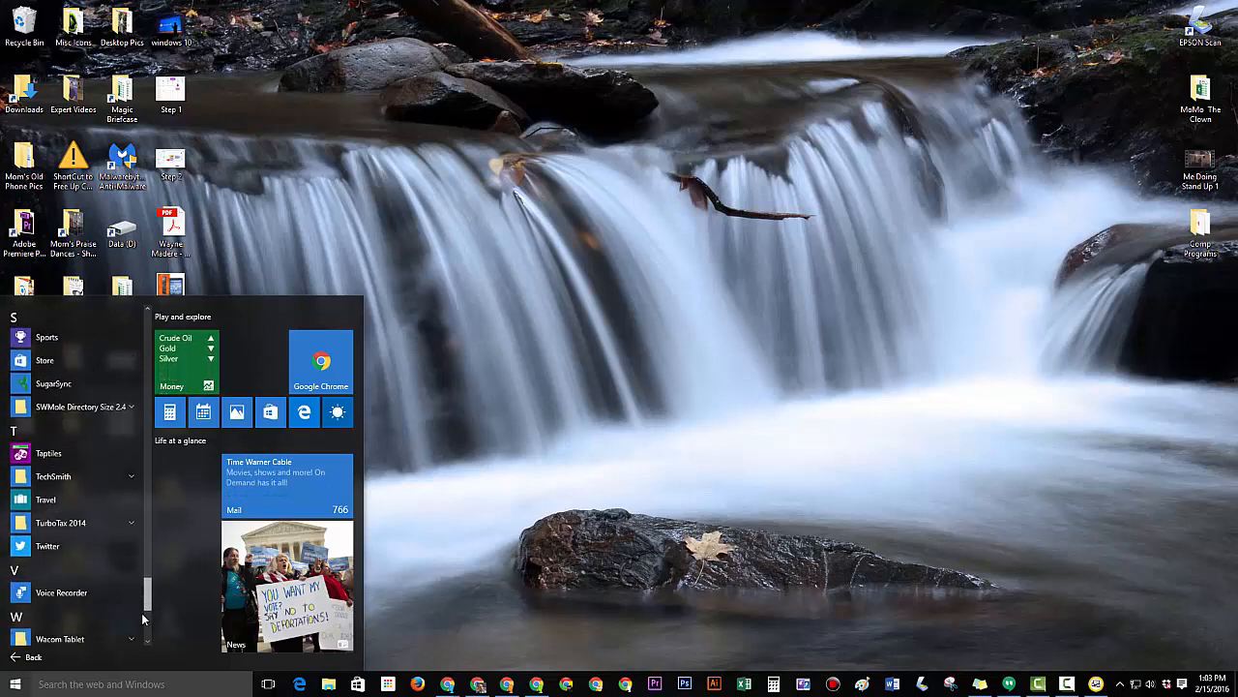
pyautogui.scroll(-3)
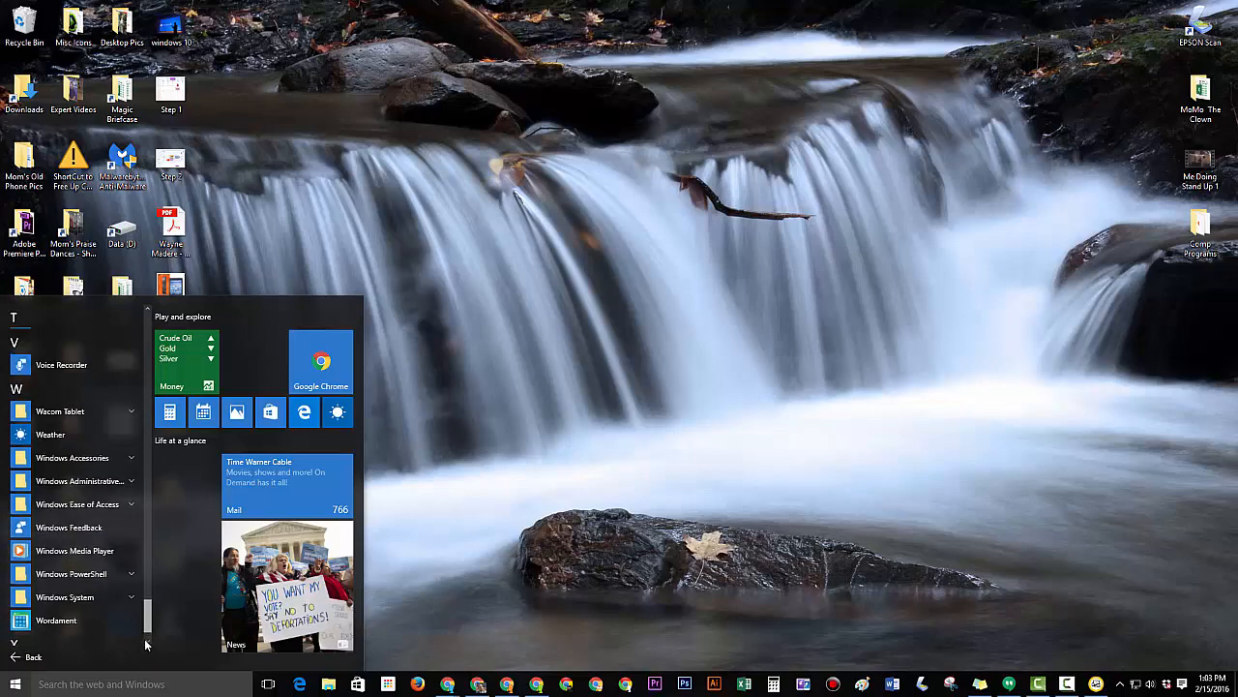
pyautogui.scroll(-3)
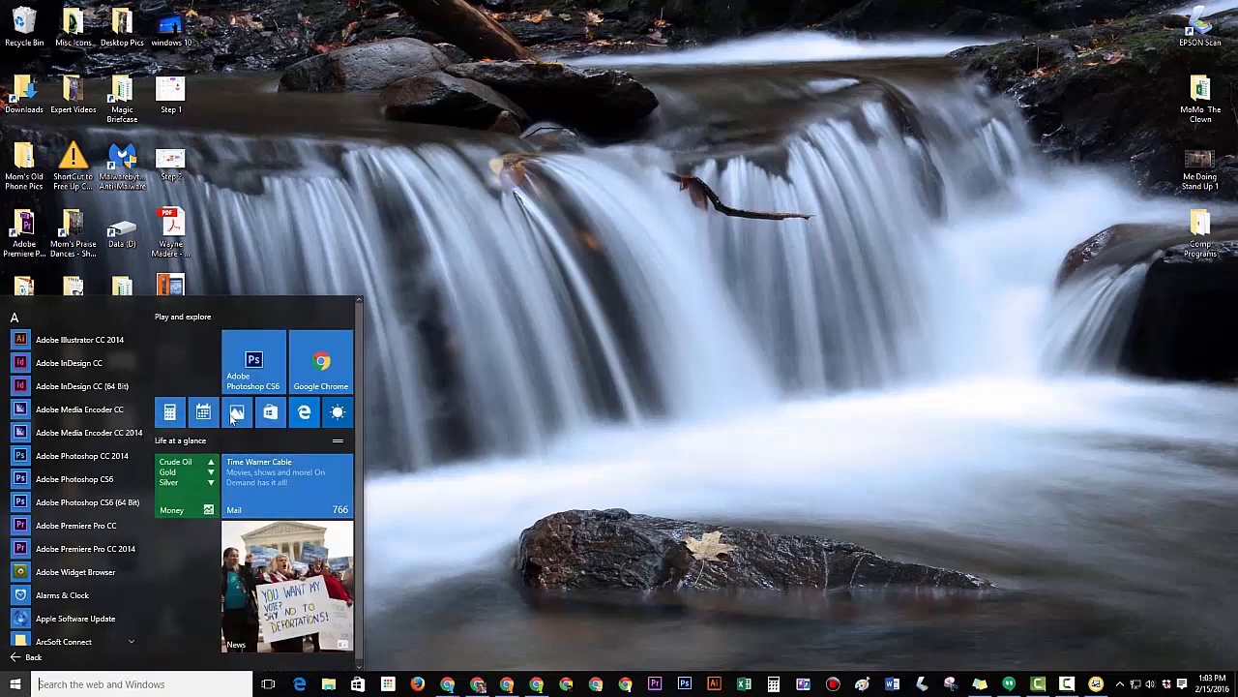
# Locate Mozilla Firefox in All apps and pin it to Start in the Play and explore group.
pyautogui.scroll(-3)
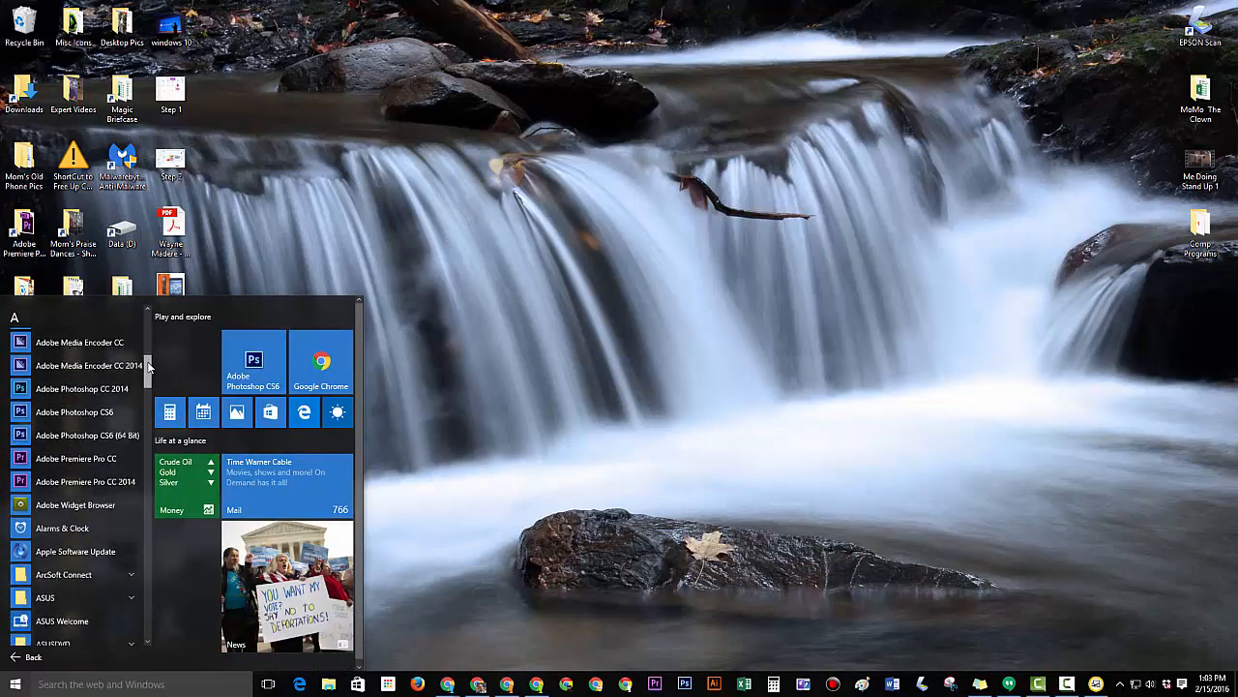
pyautogui.scroll(-3)
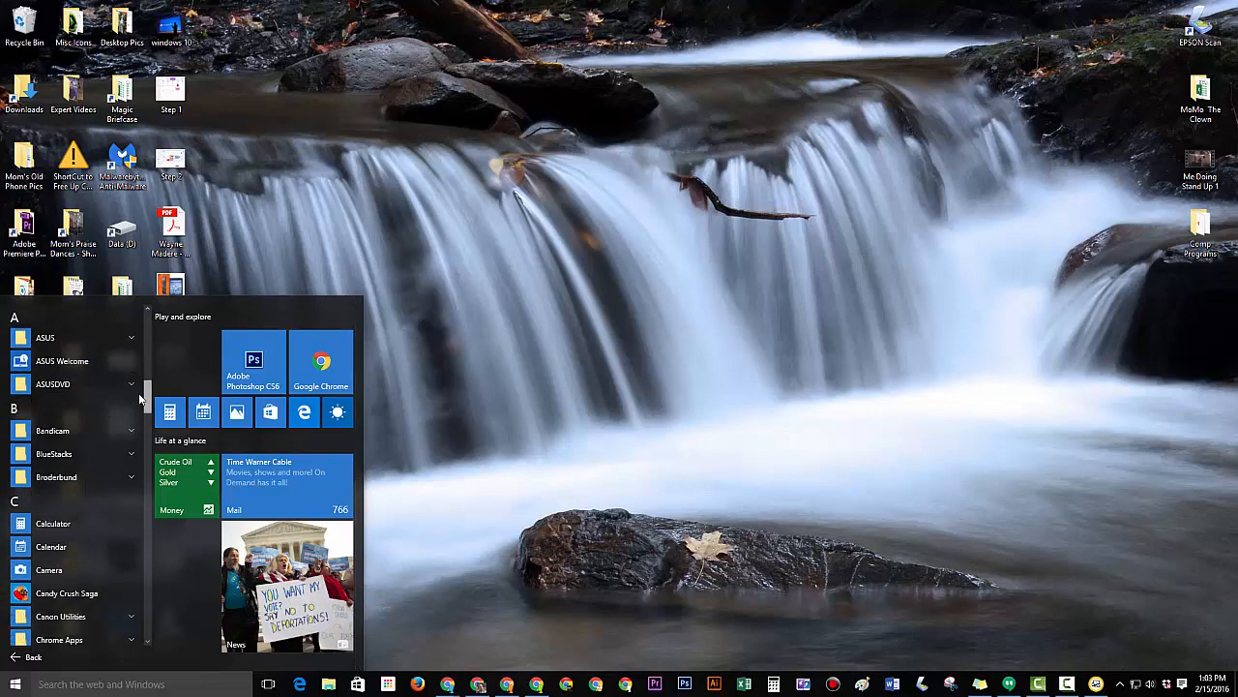
pyautogui.scroll(-3)
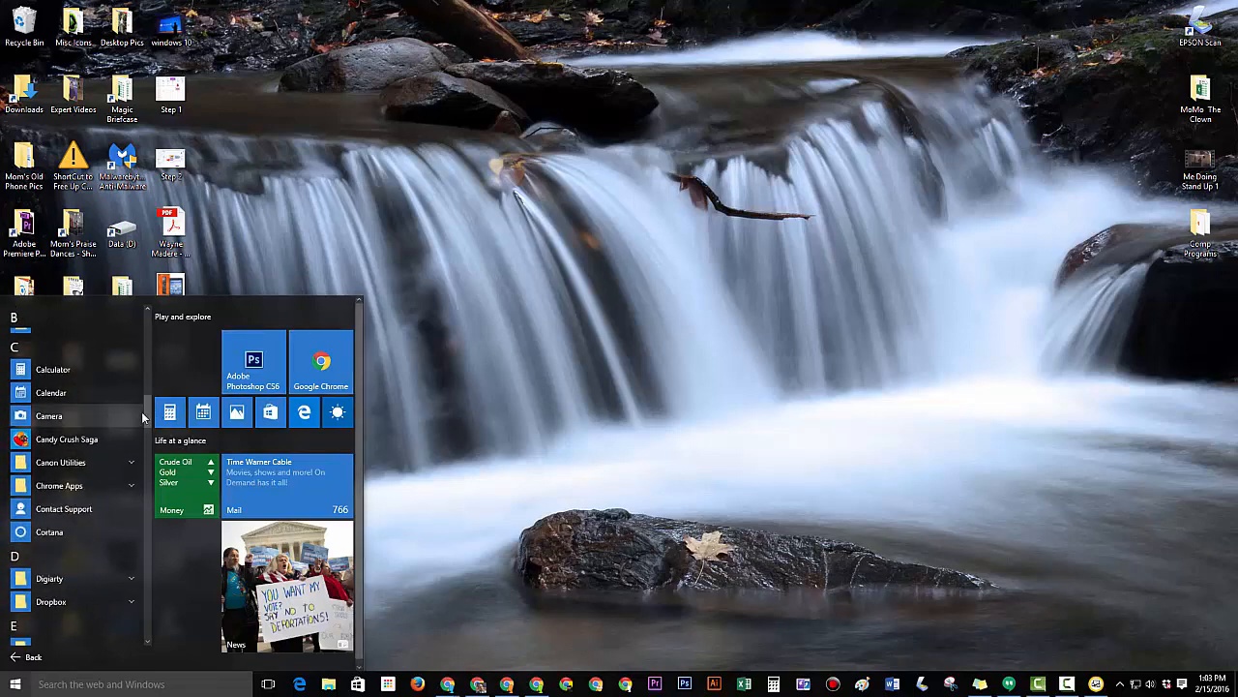
pyautogui.scroll(-3)
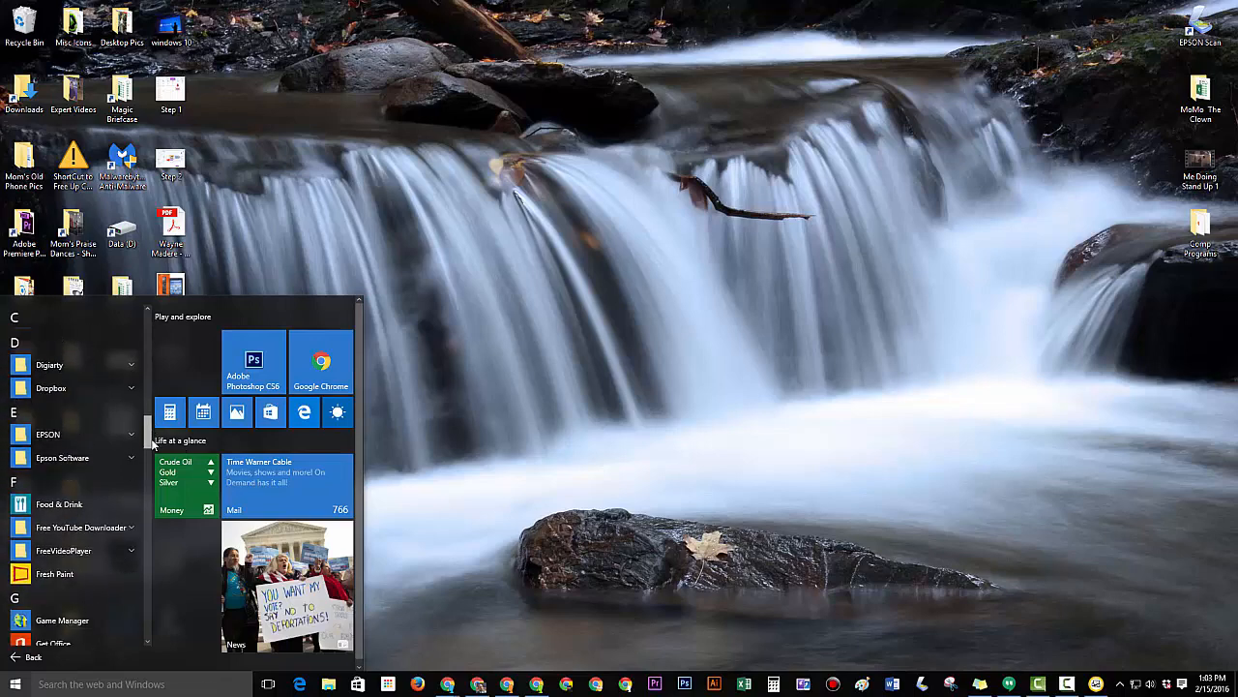
pyautogui.scroll(-3)
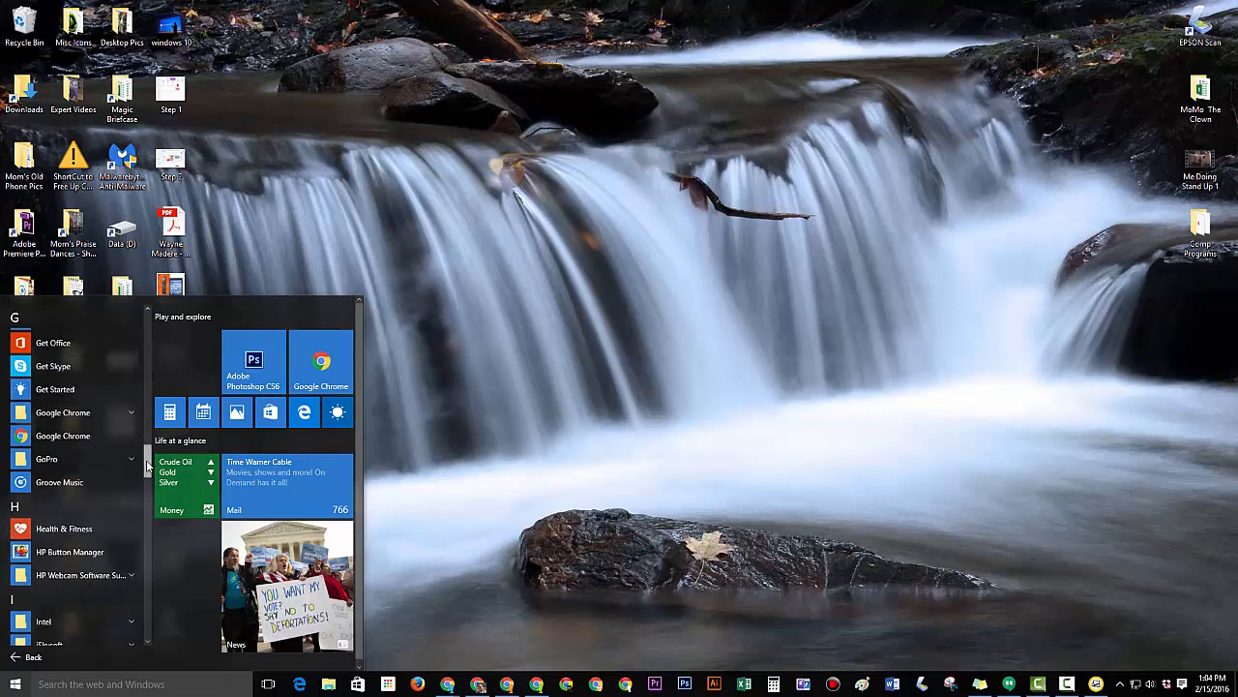
pyautogui.scroll(-3)
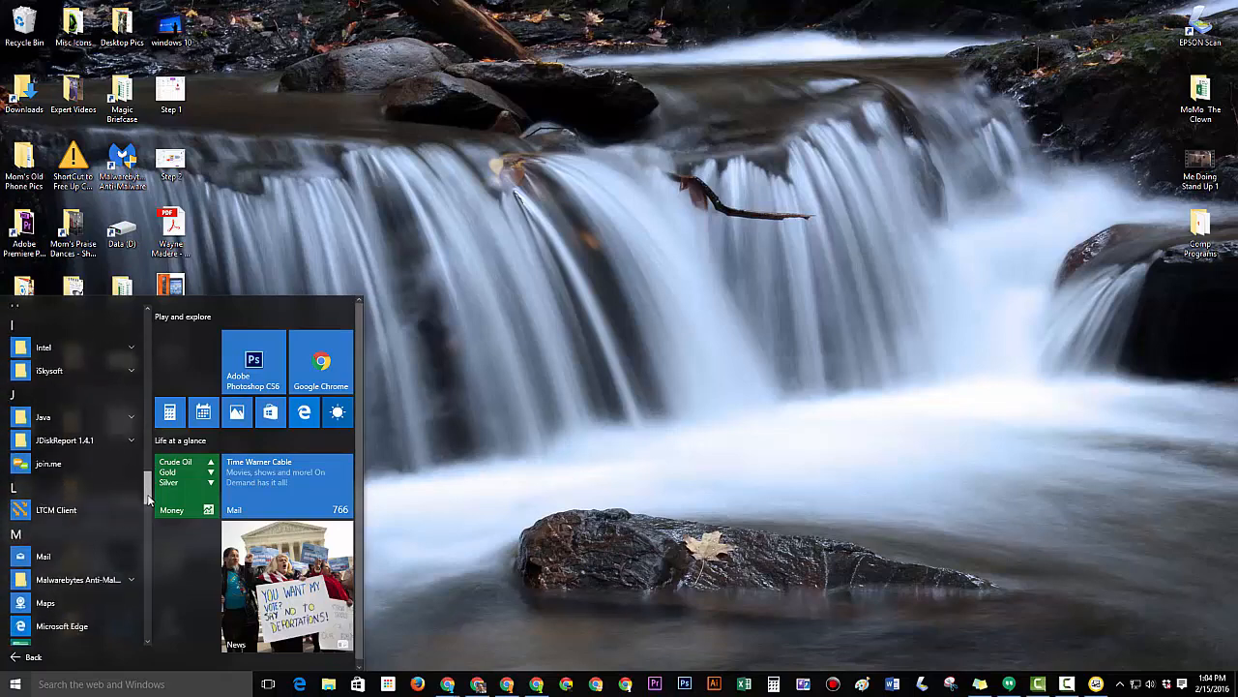
pyautogui.scroll(-3)
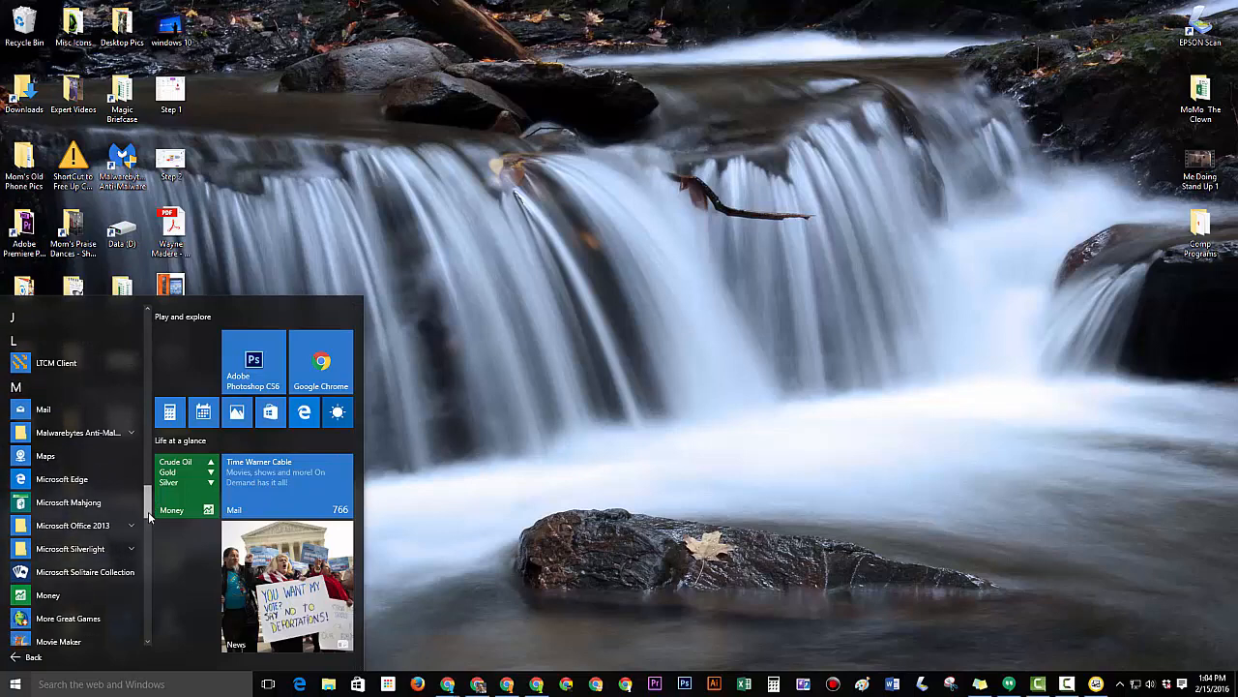
pyautogui.scroll(-3)
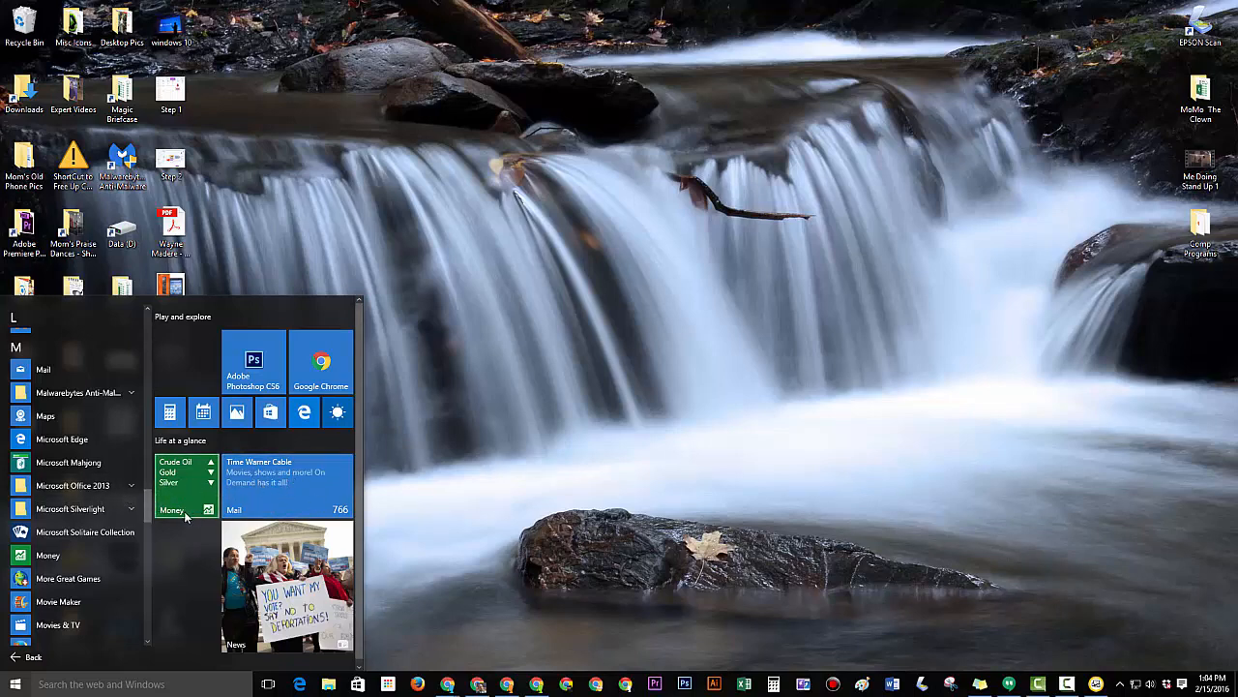
pyautogui.scroll(-3)
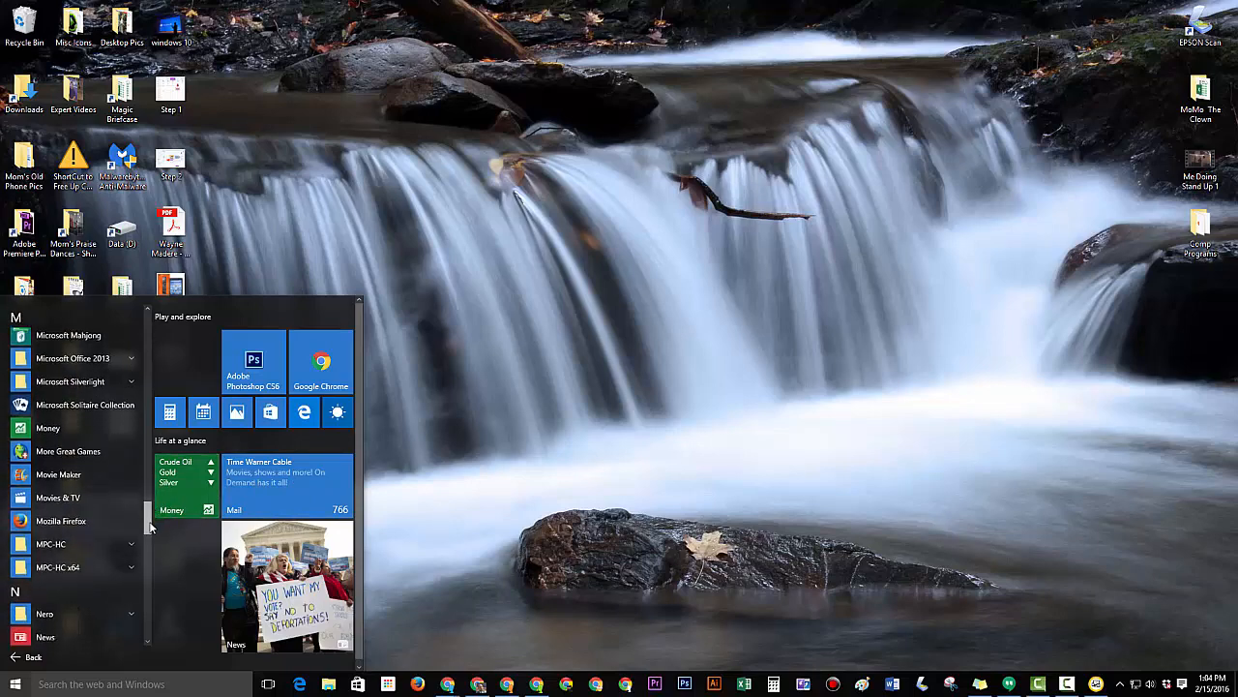
pyautogui.scroll(-3)
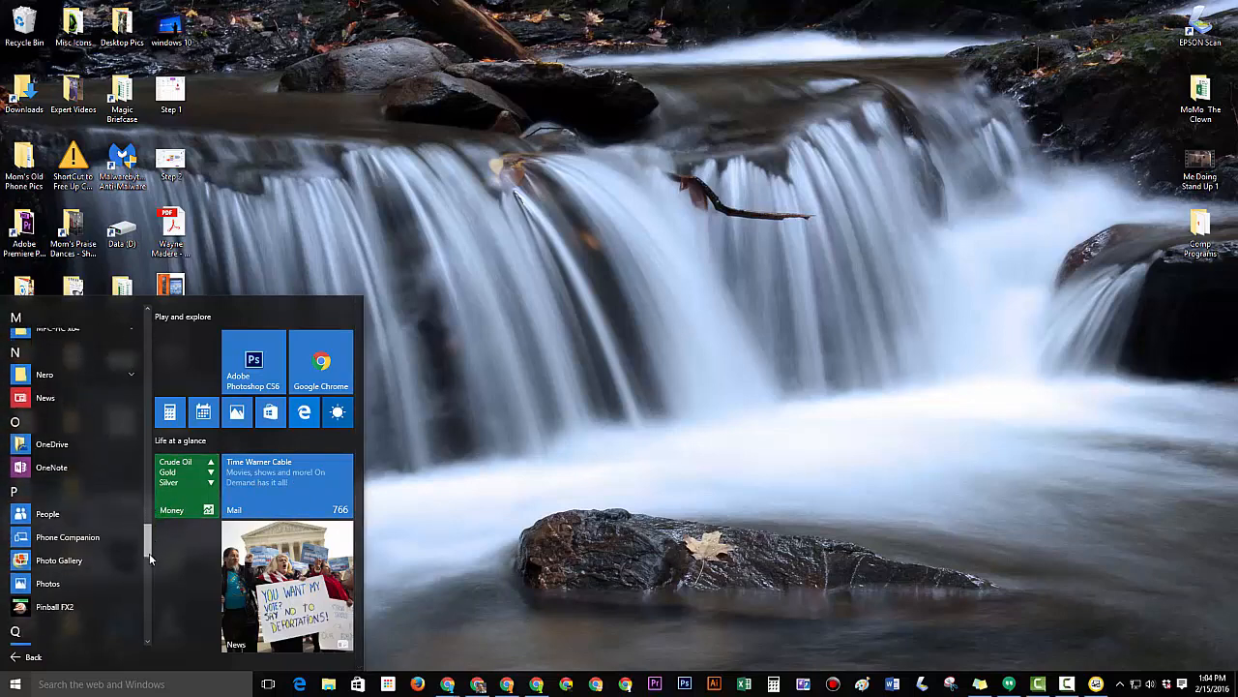
pyautogui.scroll(-3)
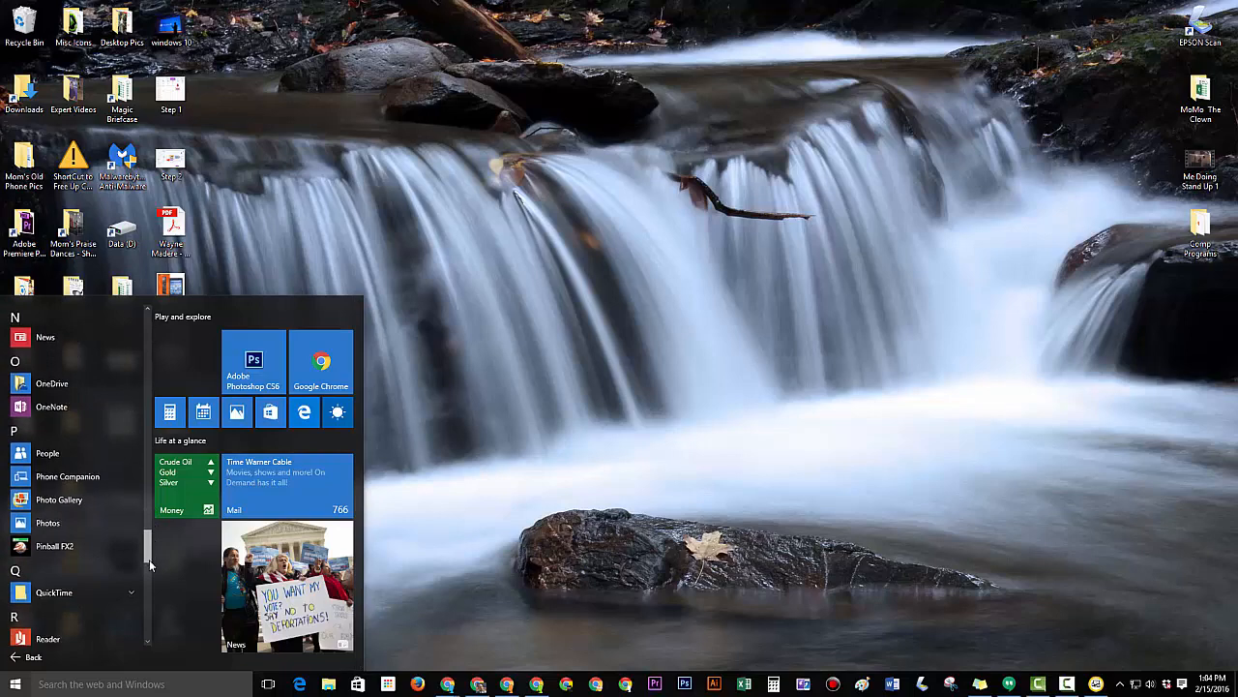
pyautogui.scroll(-3)
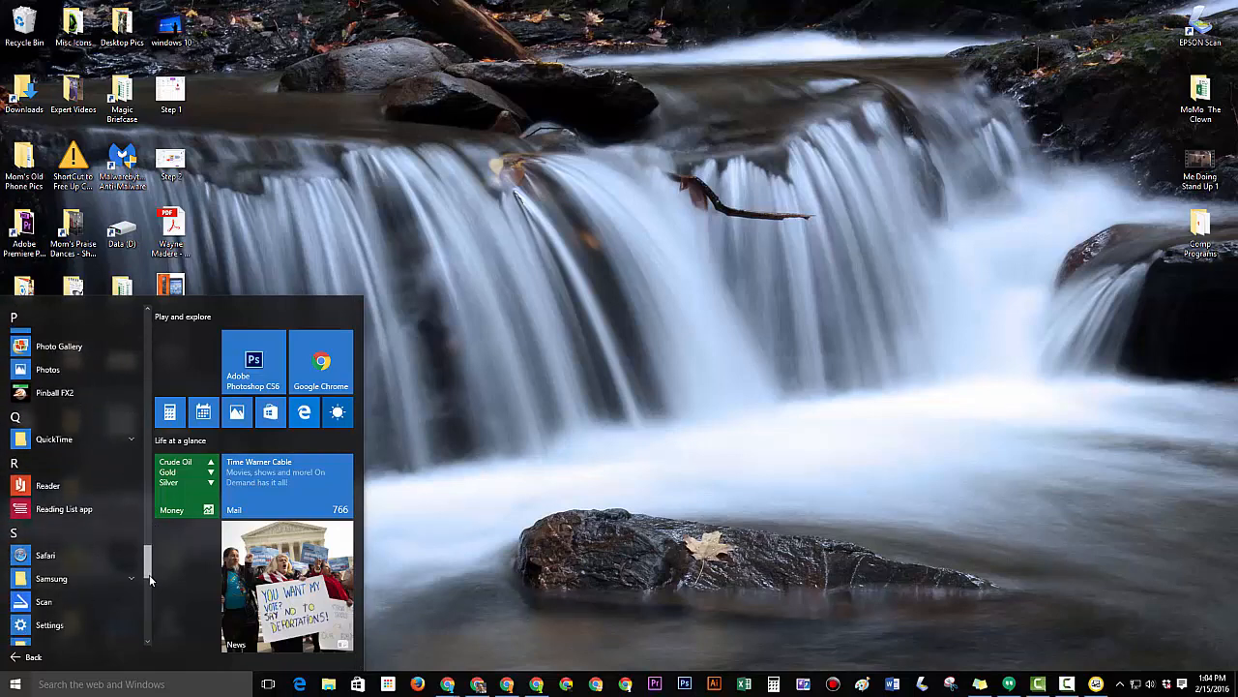
pyautogui.scroll(-3)
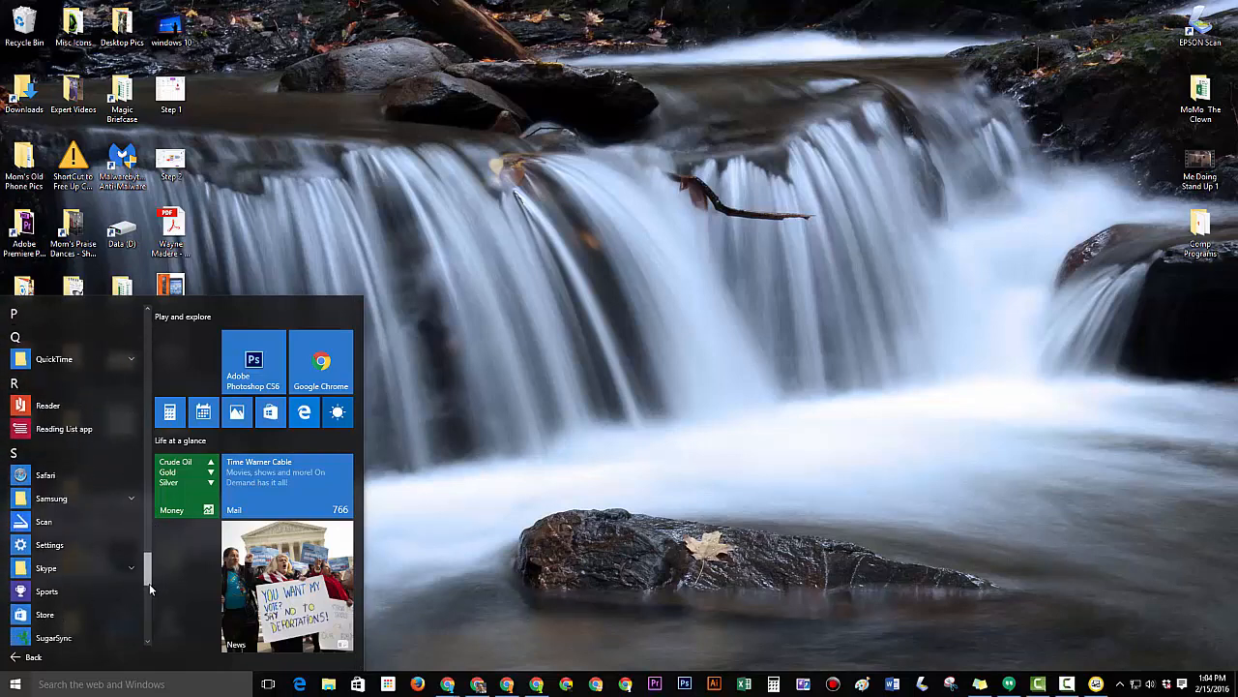
pyautogui.scroll(-3)
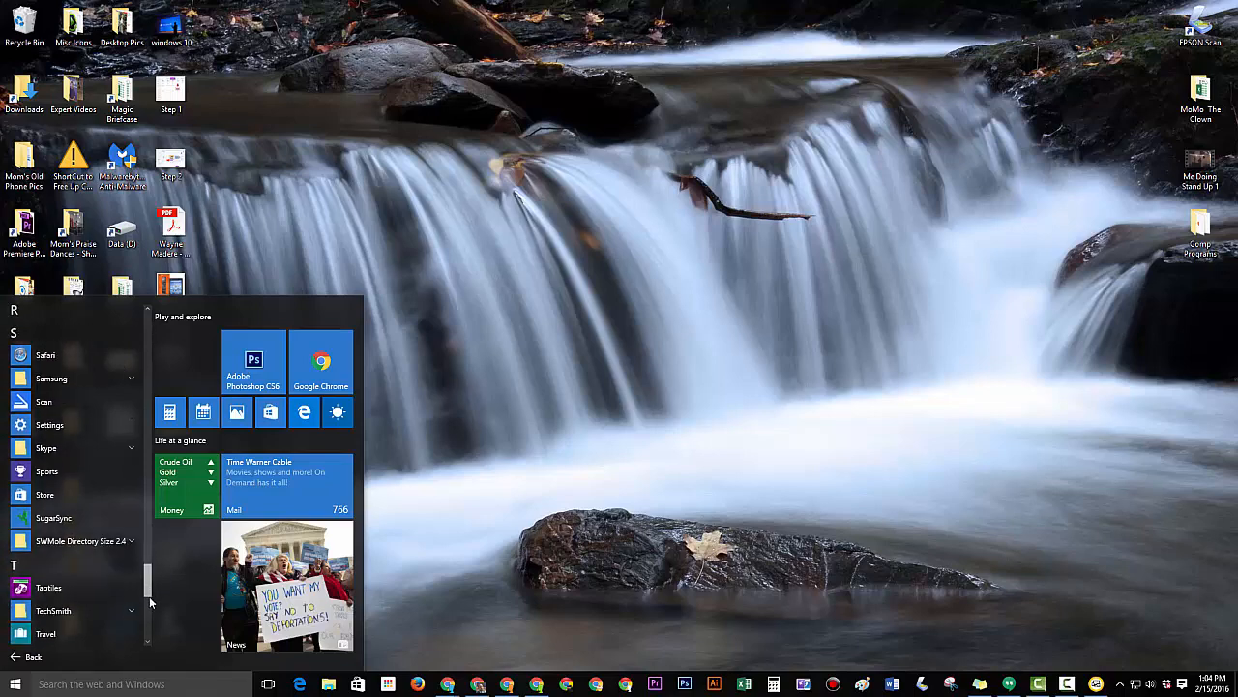
pyautogui.scroll(-3)
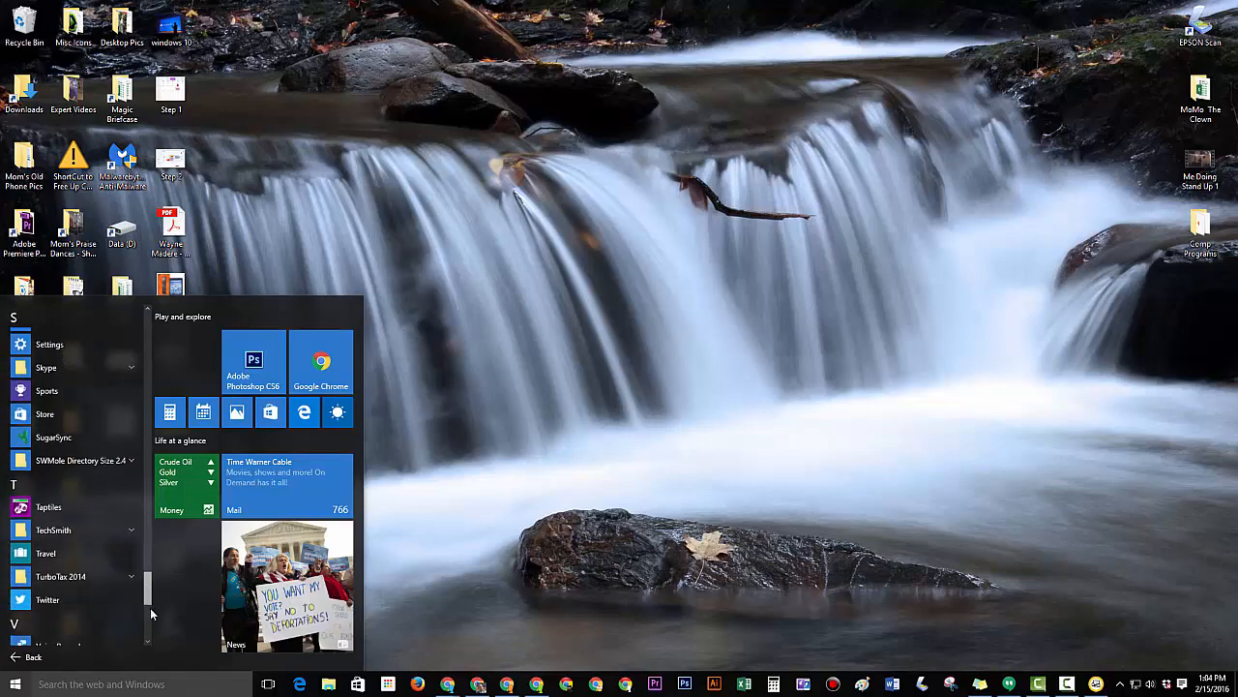
pyautogui.scroll(-3)
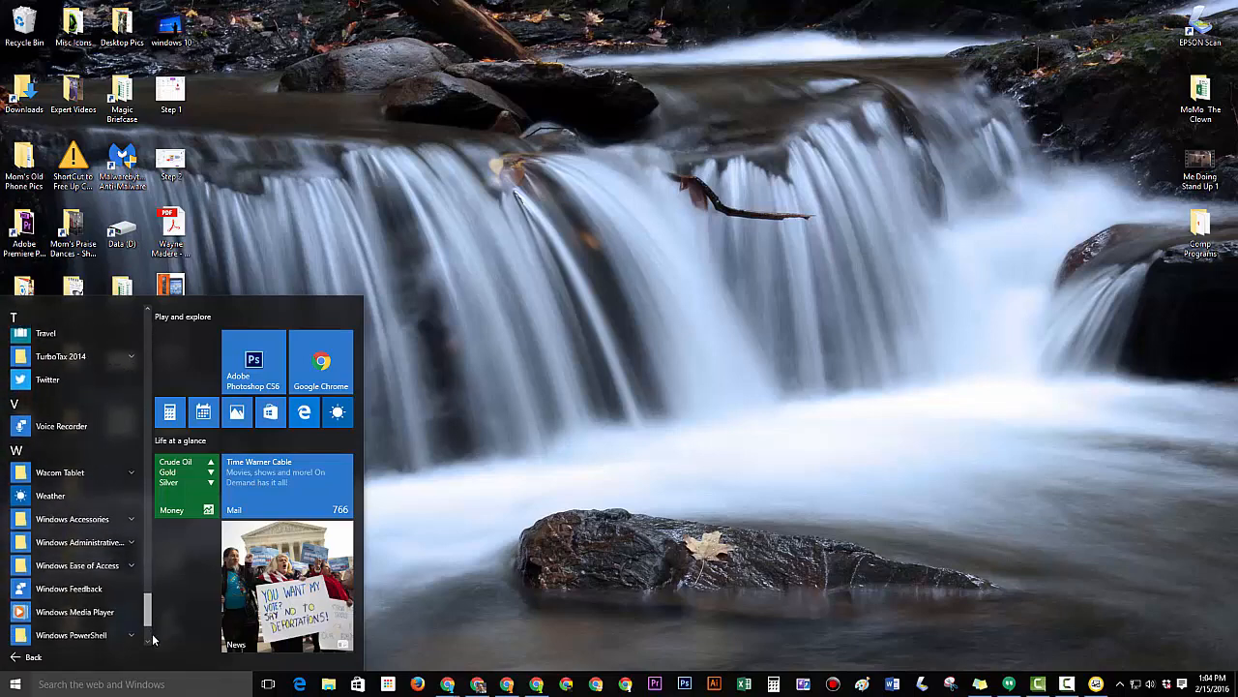
pyautogui.scroll(-3)
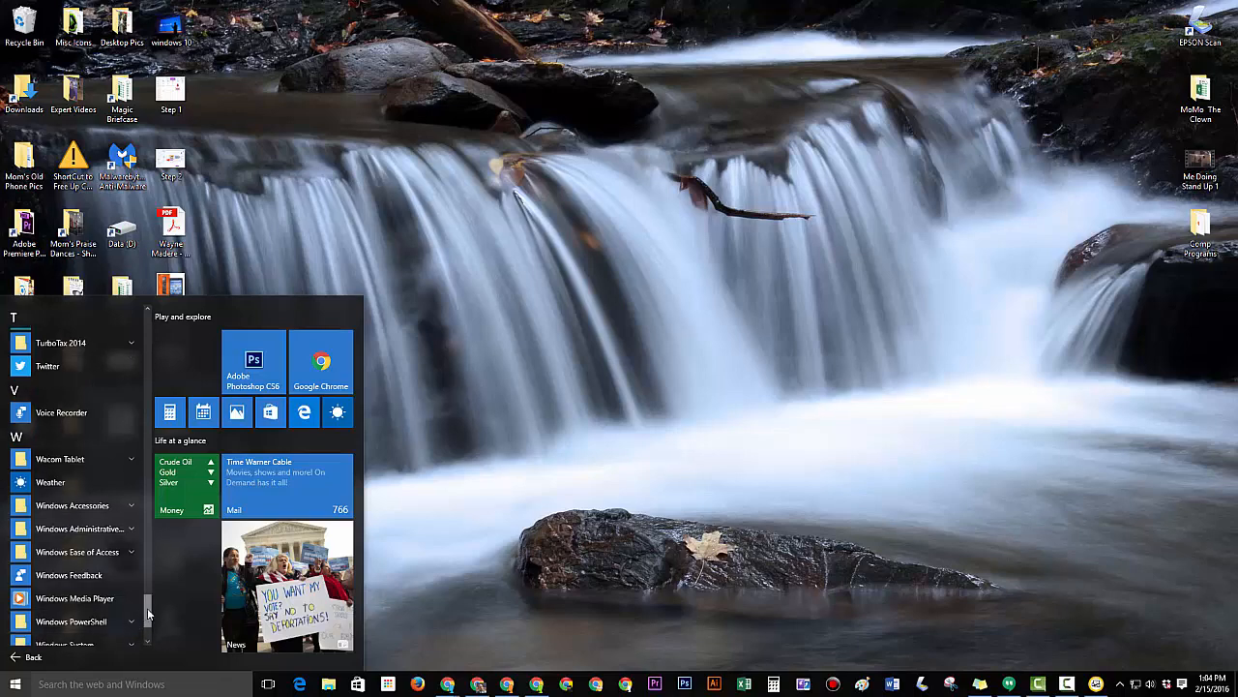
pyautogui.scroll(-3)
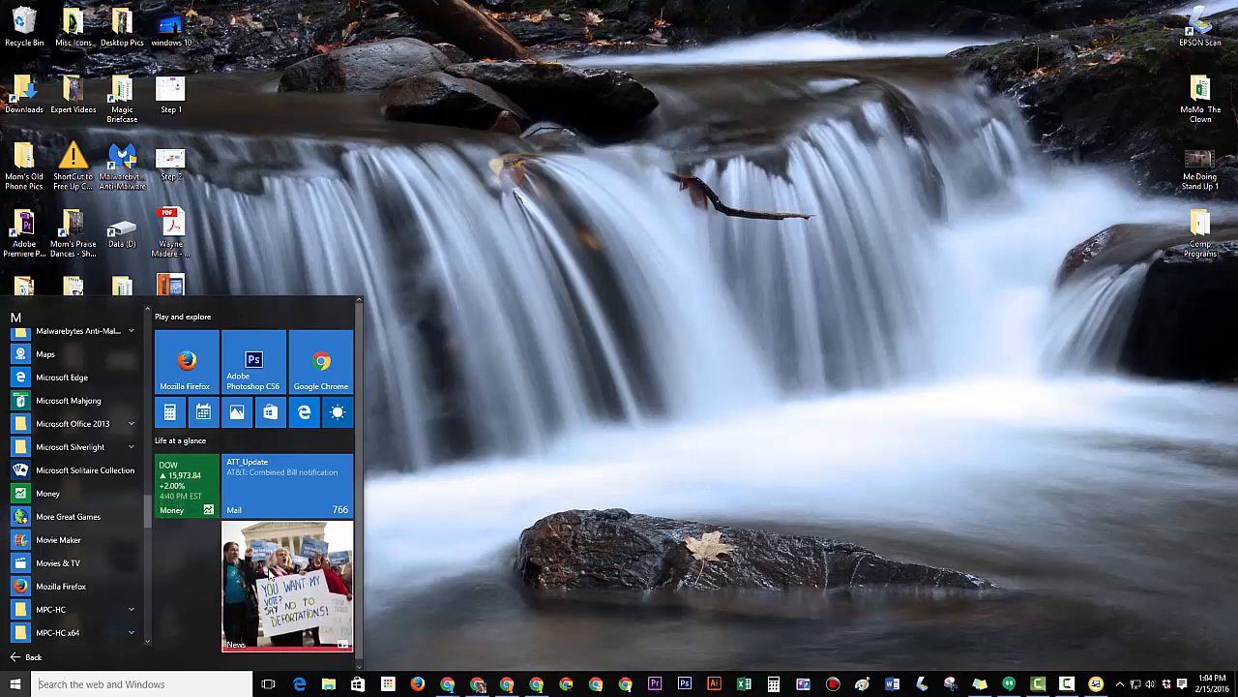
# Resize the News tile to Medium so it lines up beside Money and Mail.
pyautogui.rightClick(286, 484)
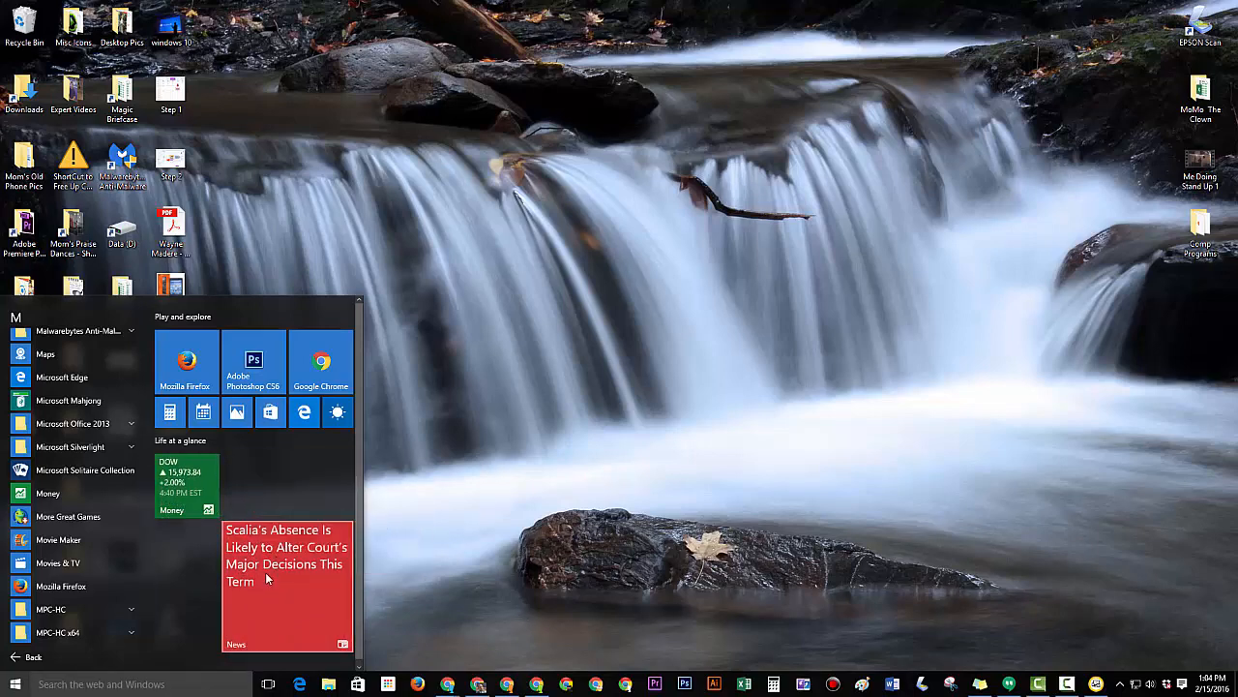
pyautogui.rightClick(286, 581)
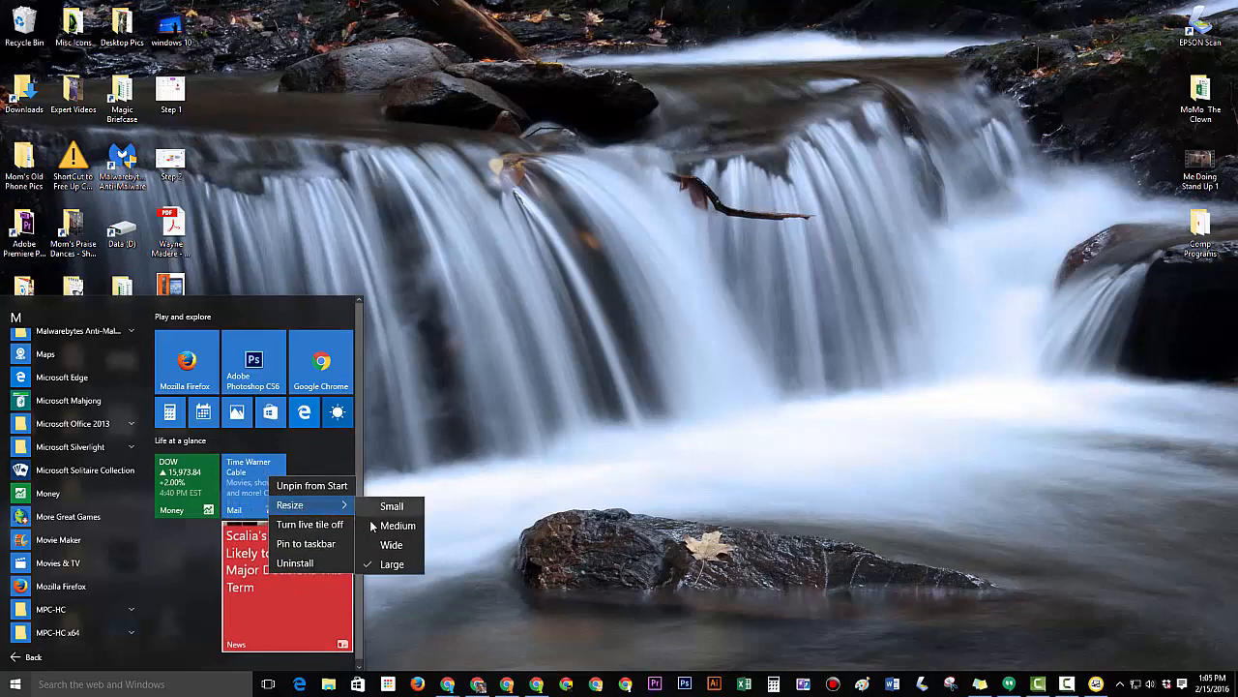
pyautogui.click(399, 524)
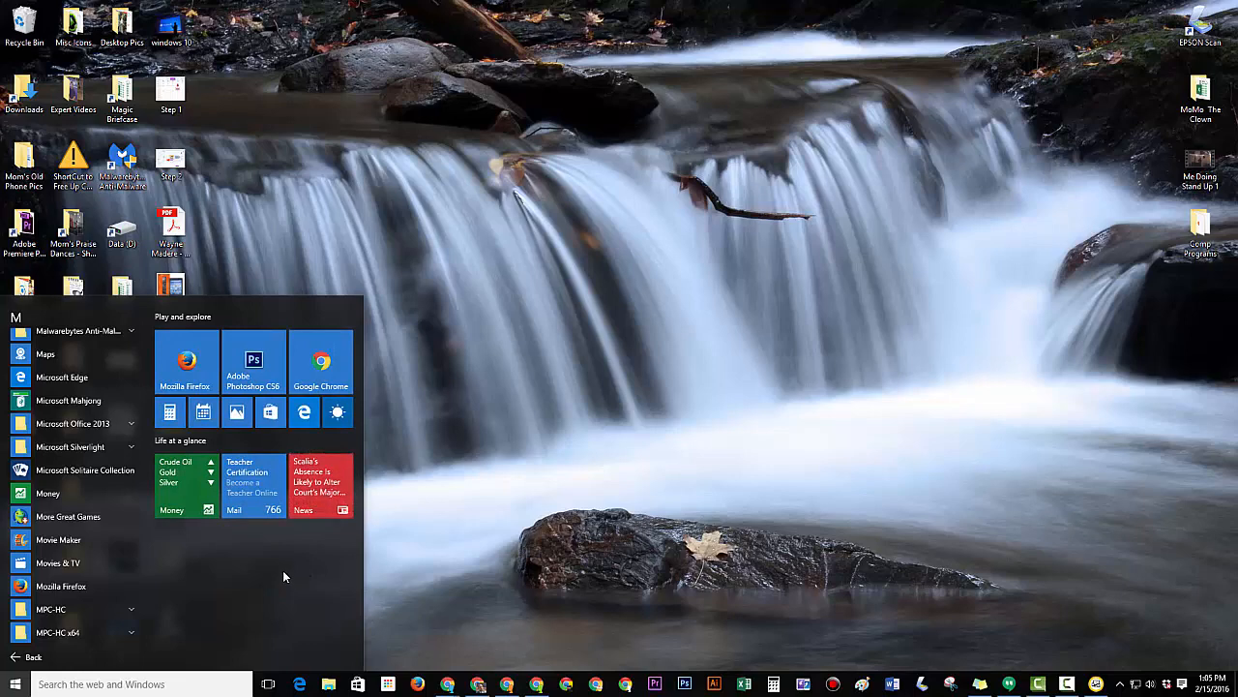
pyautogui.moveTo(102, 563)
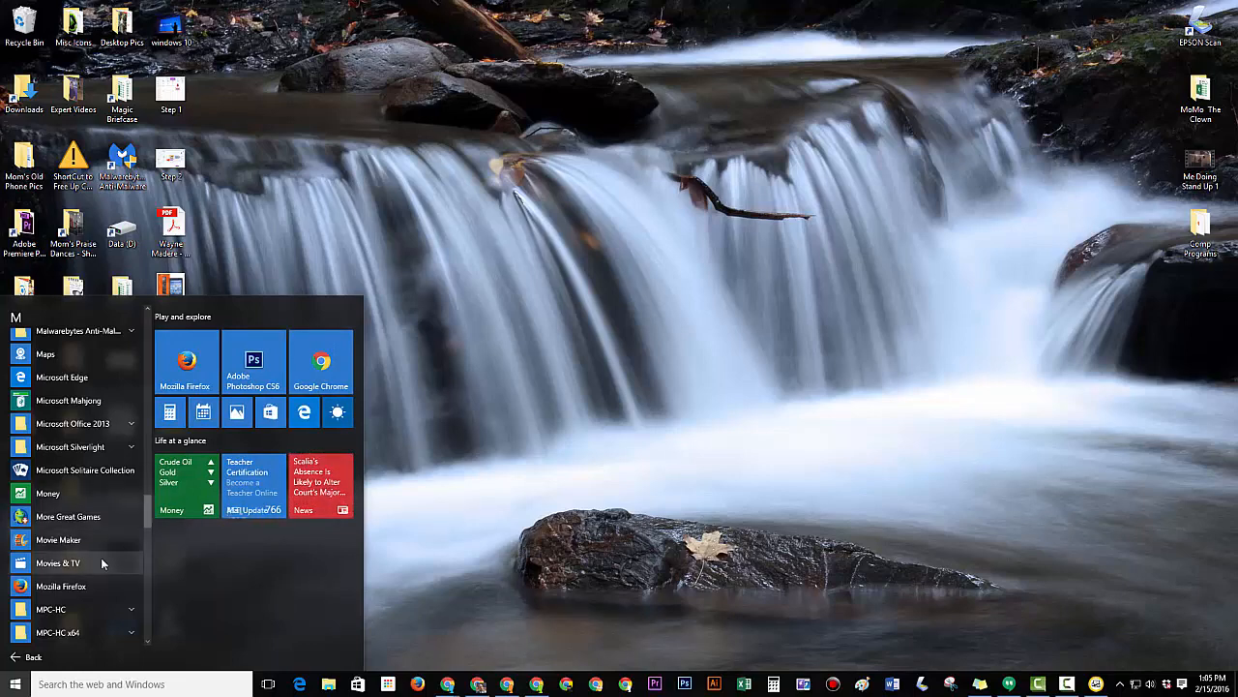
pyautogui.scroll(-3)
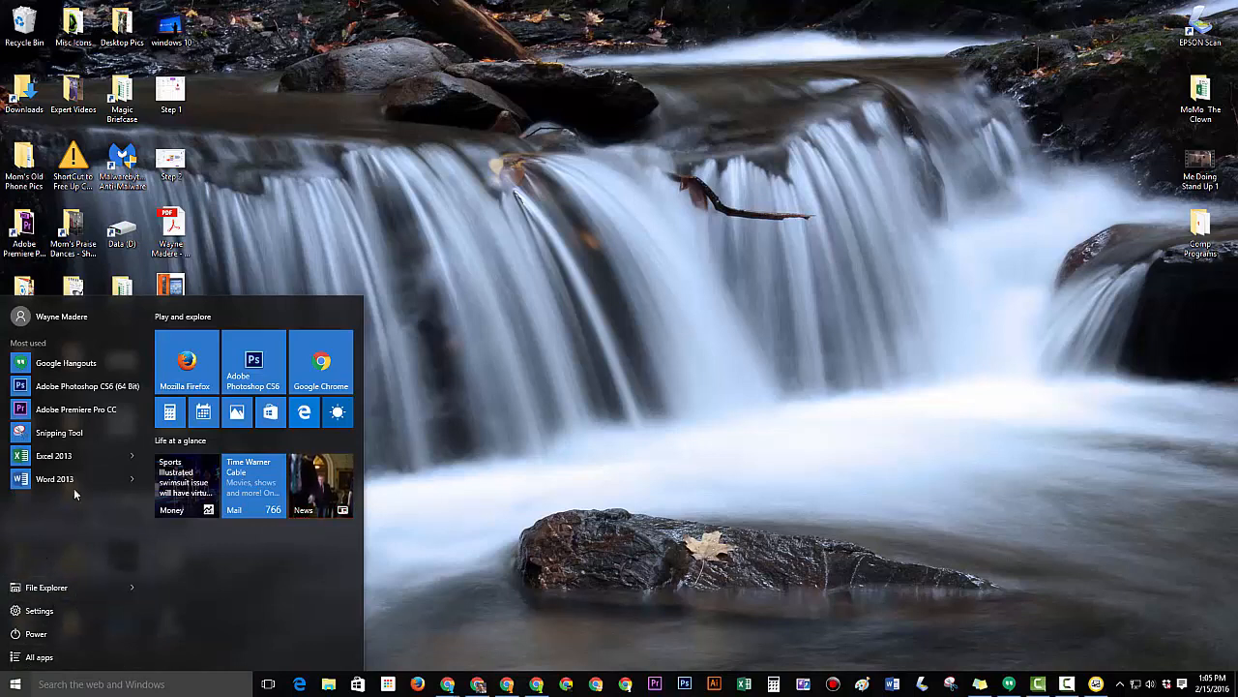
pyautogui.moveTo(77, 387)
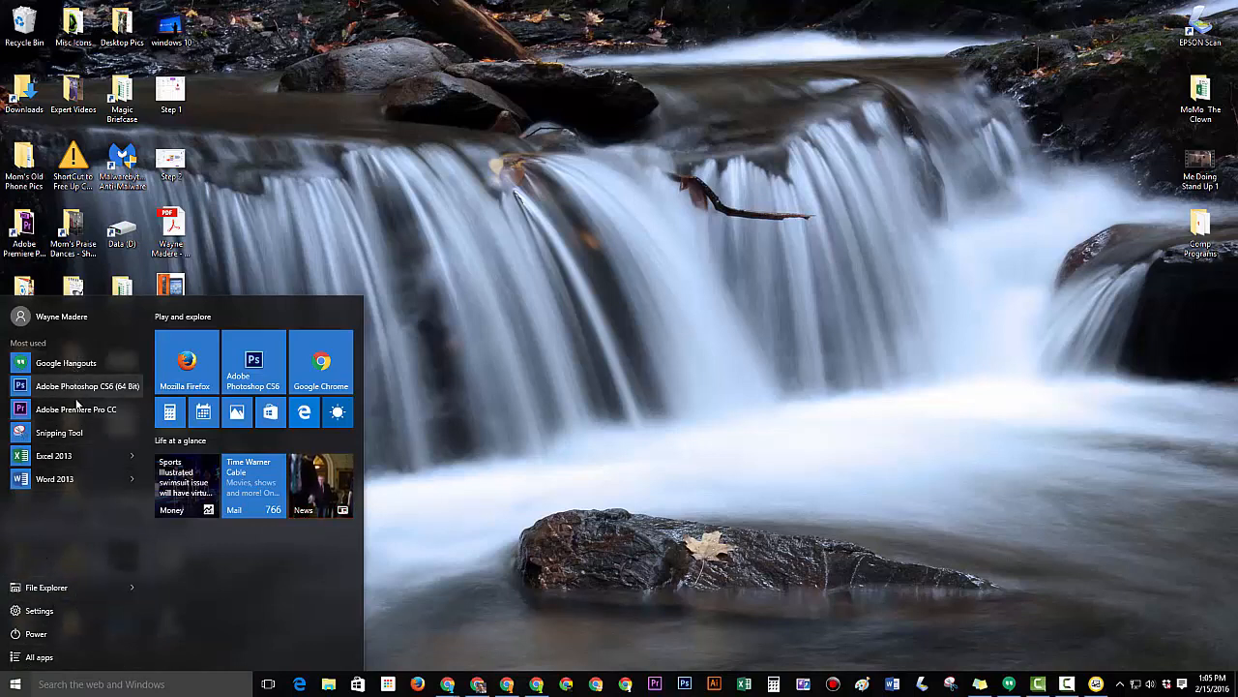
pyautogui.moveTo(33, 511)
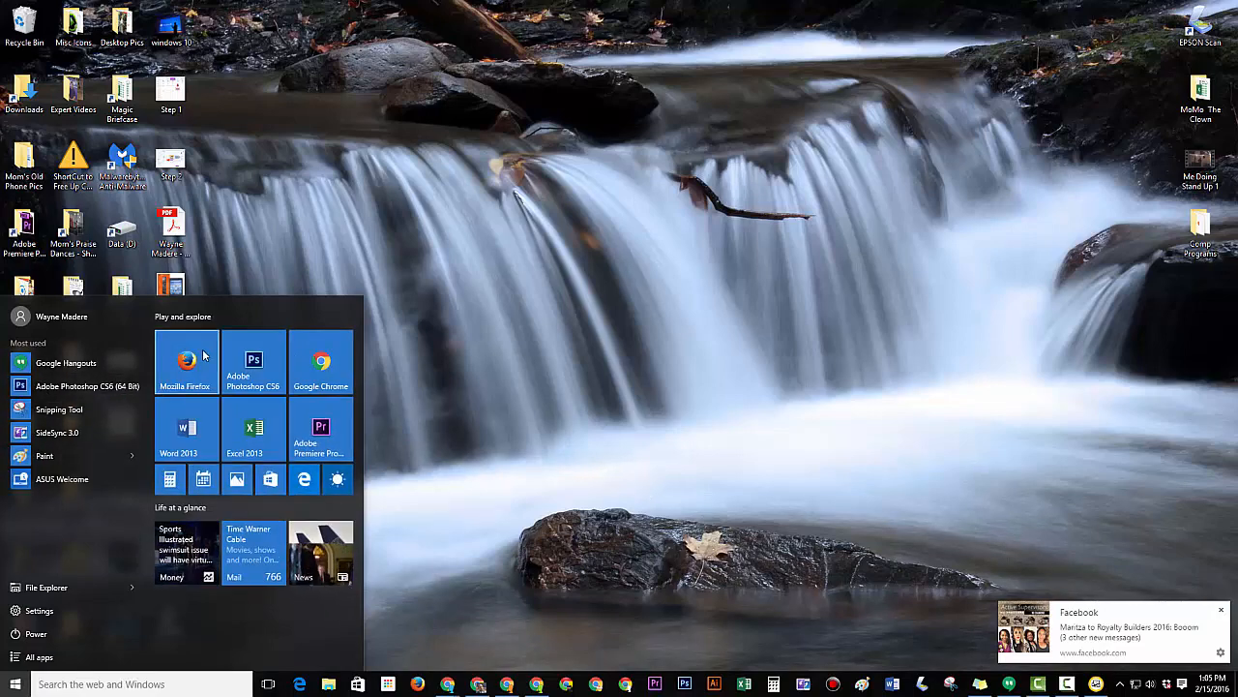
pyautogui.moveTo(422, 448)
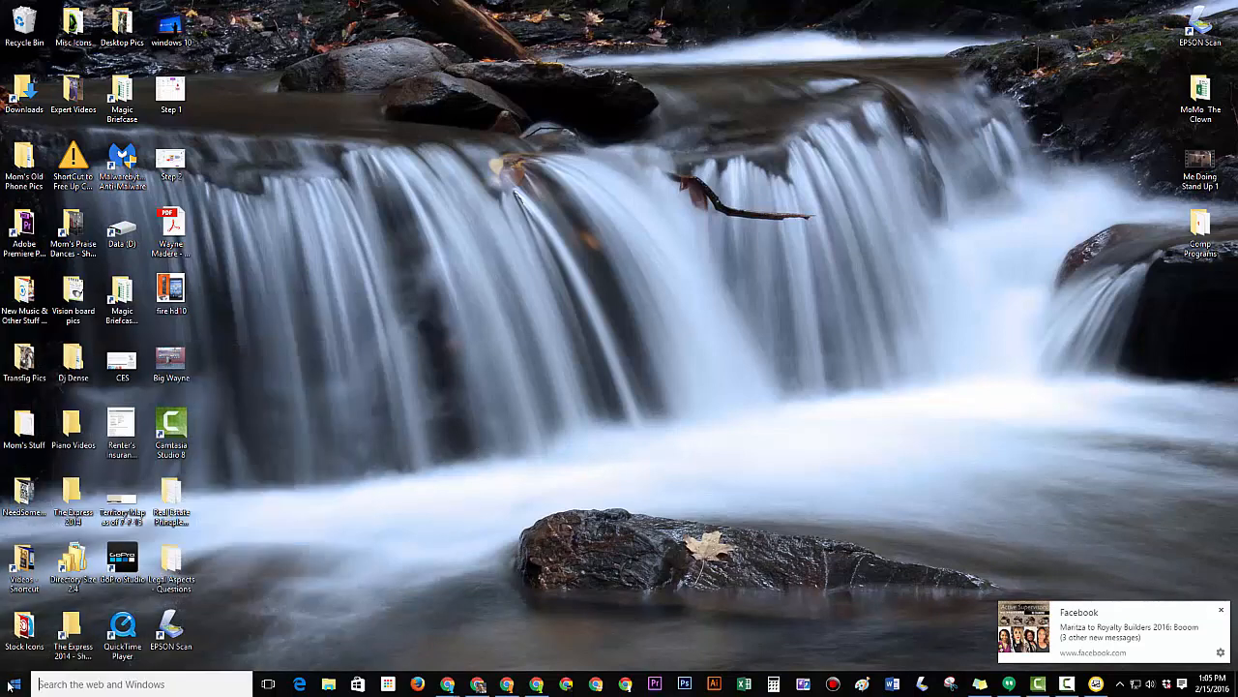
pyautogui.click(11, 685)
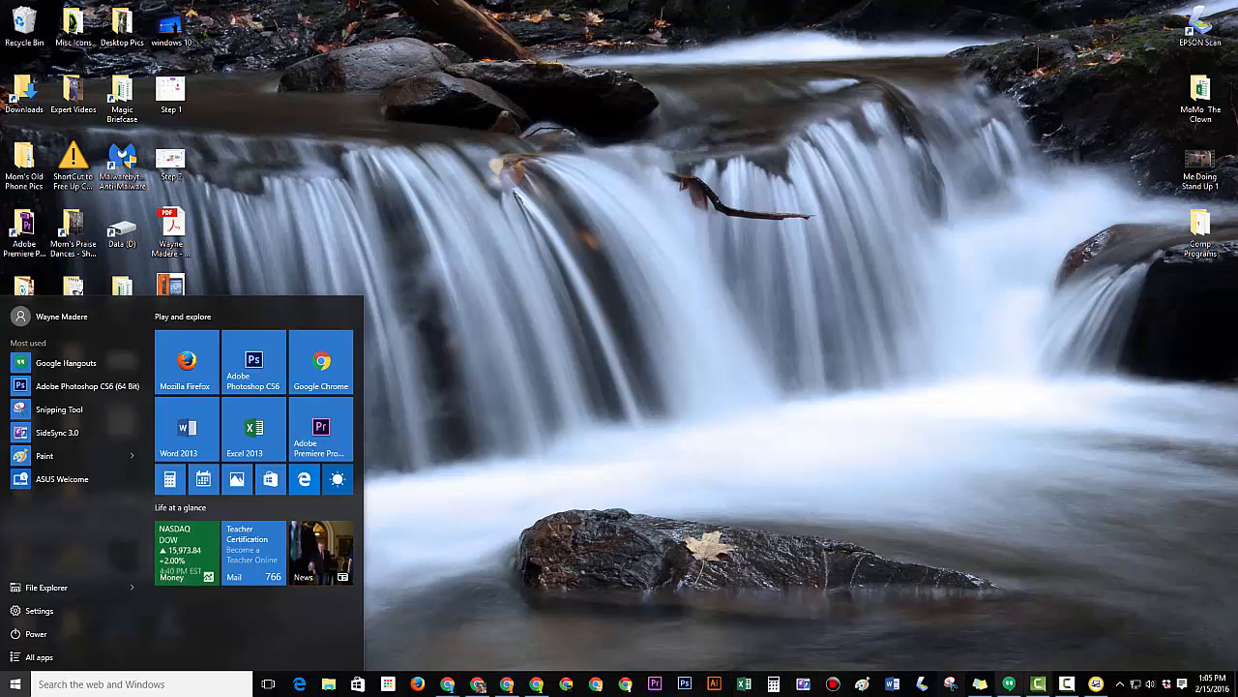
pyautogui.moveTo(1003, 573)
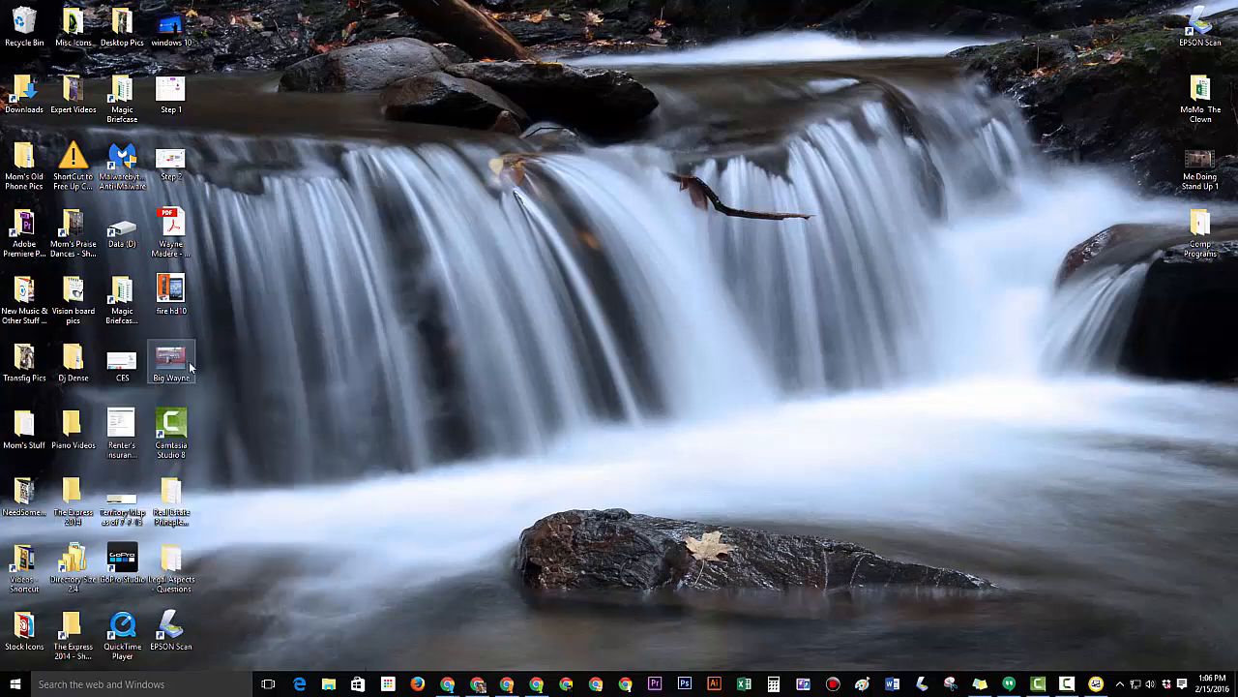
# Launch Firefox, pin Camtasia Studio 8 to the taskbar, then close Firefox.
pyautogui.click(447, 685)
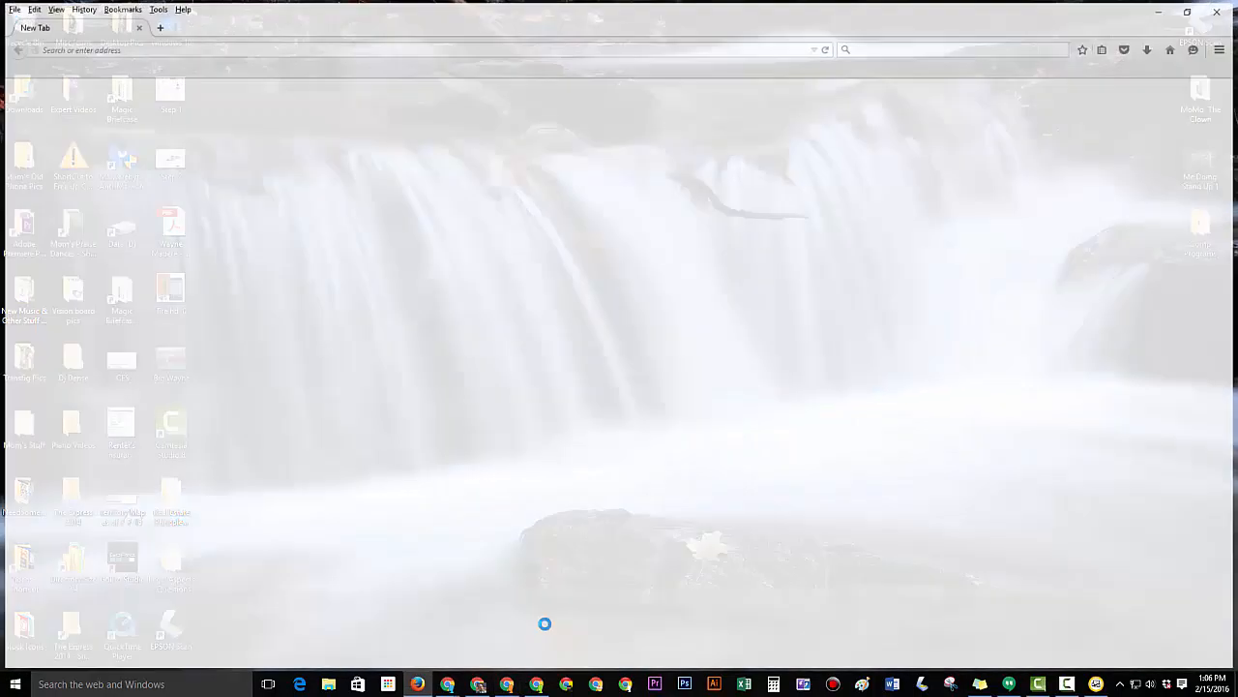
pyautogui.click(418, 685)
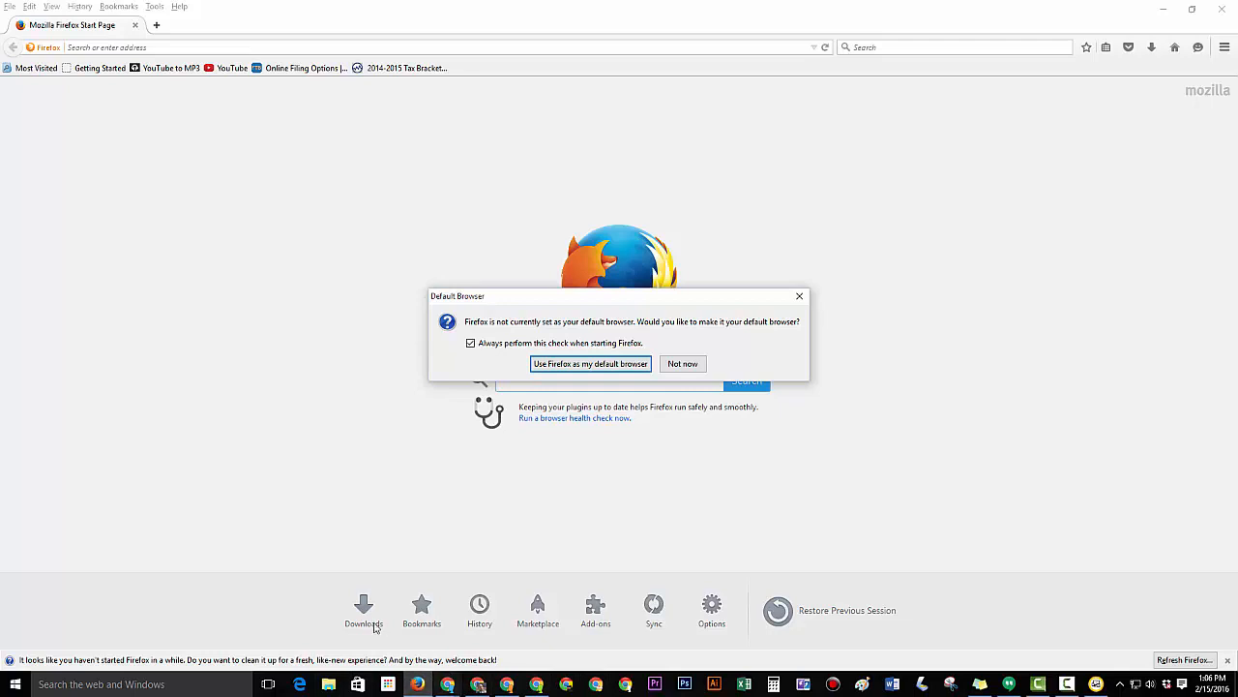
pyautogui.moveTo(418, 685)
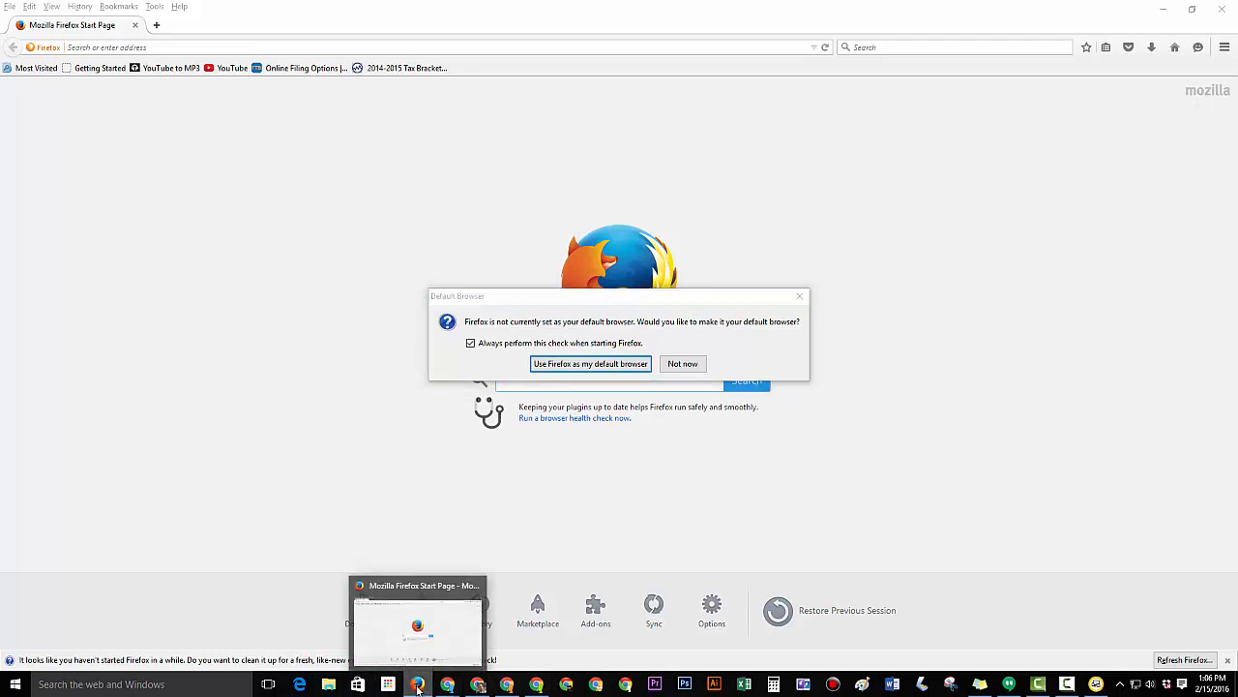
pyautogui.rightClick(418, 685)
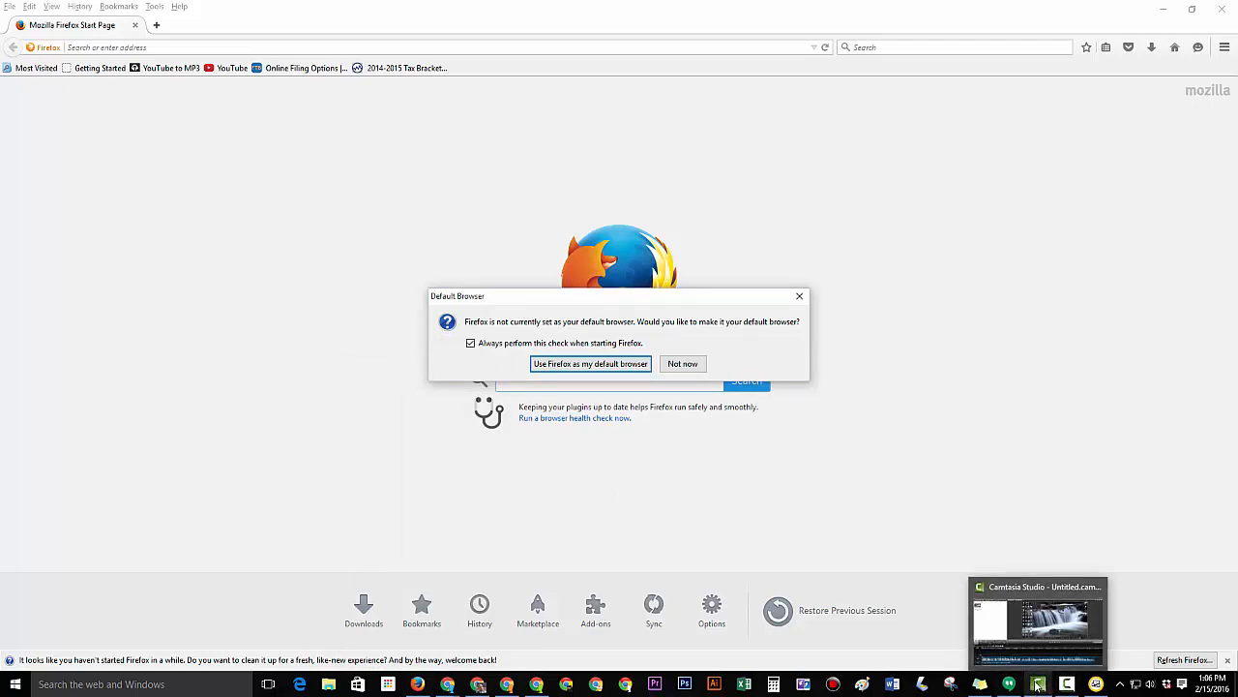
pyautogui.rightClick(1037, 685)
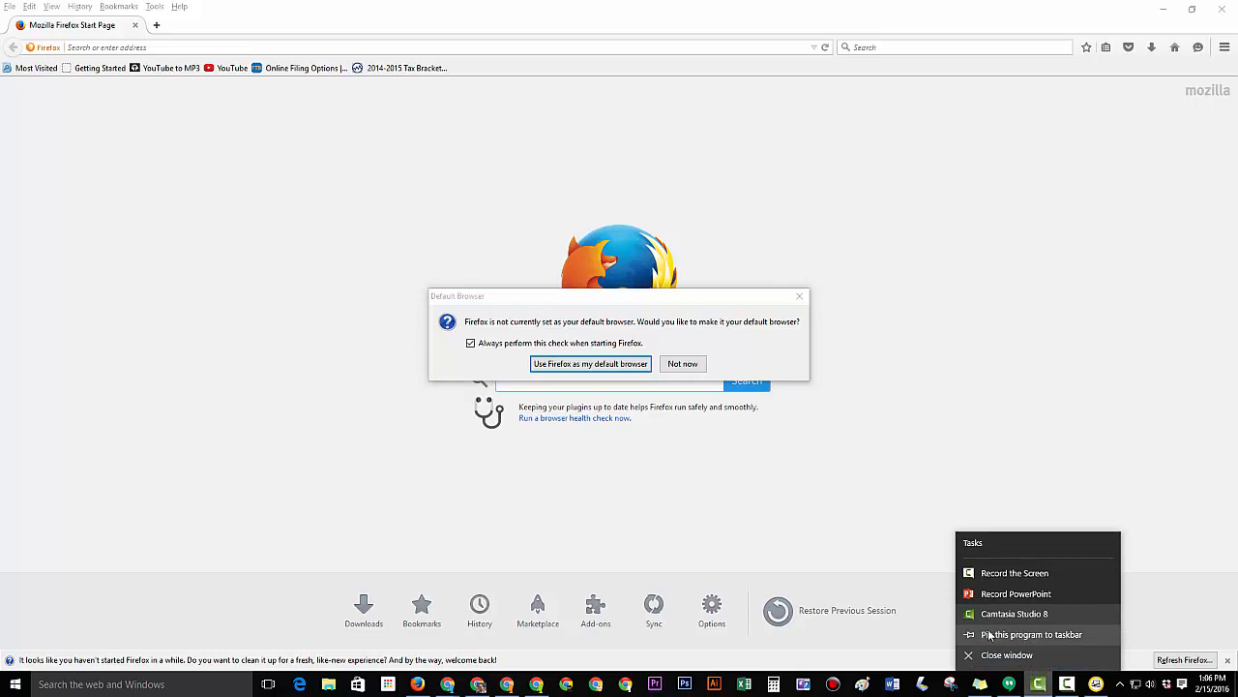
pyautogui.moveTo(1066, 643)
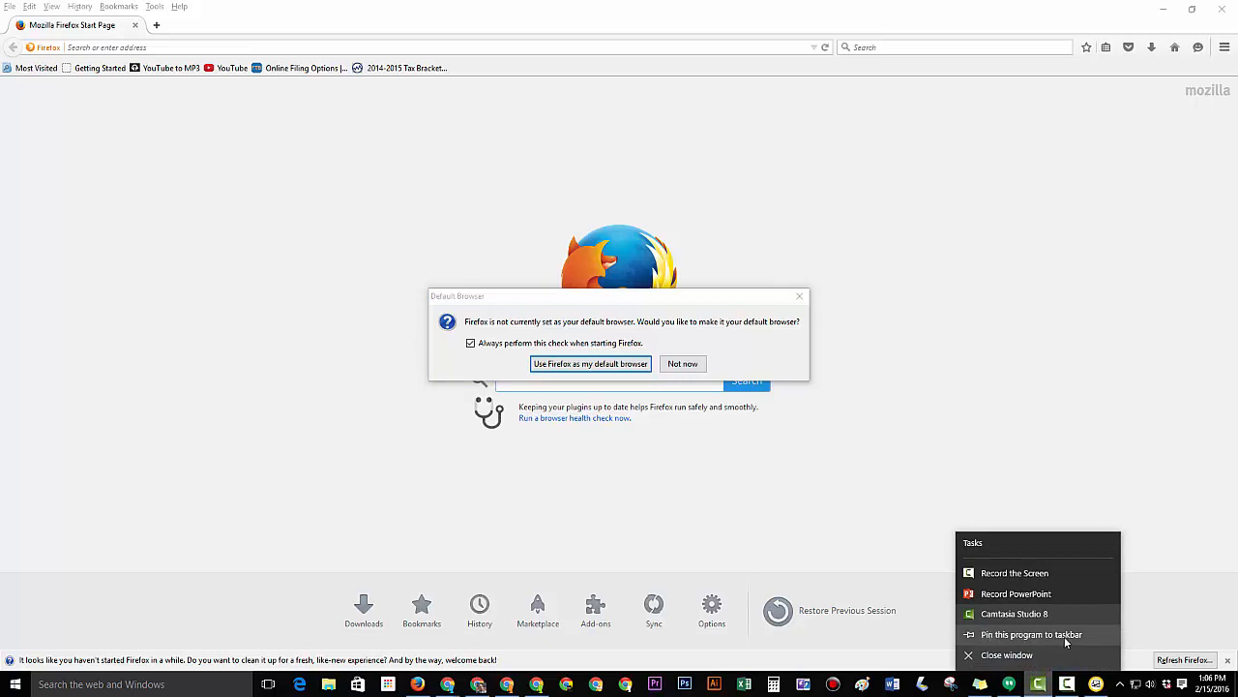
pyautogui.moveTo(1078, 647)
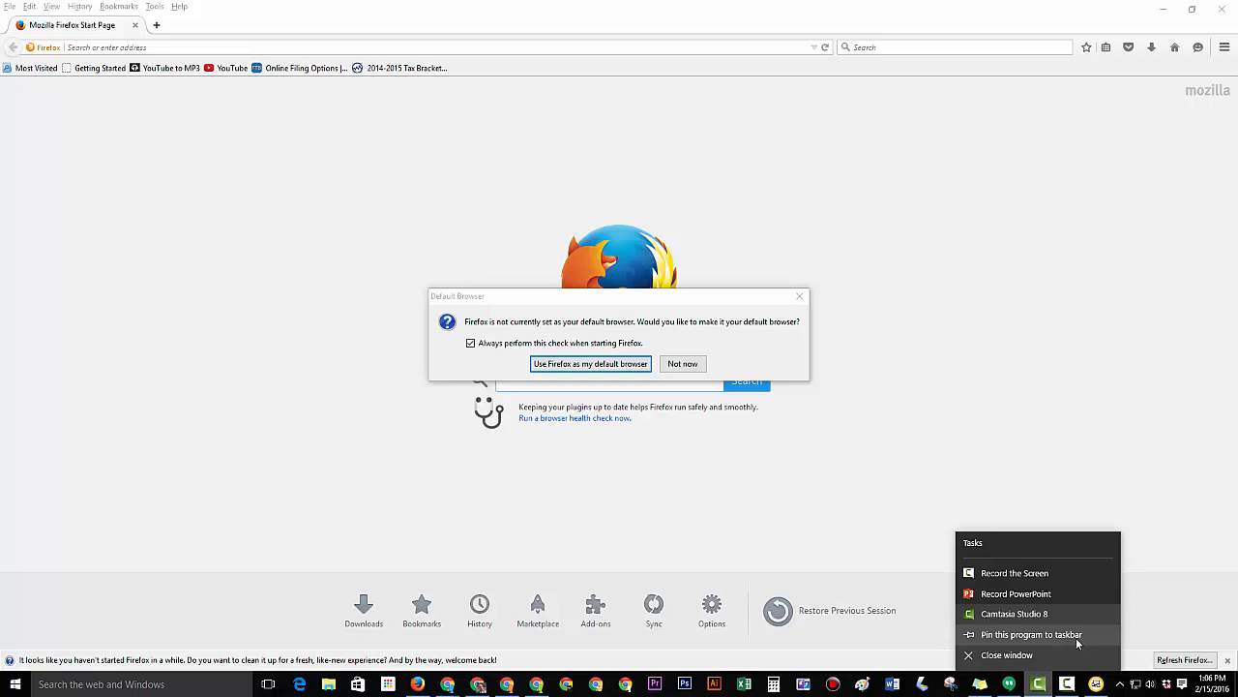
pyautogui.moveTo(1041, 635)
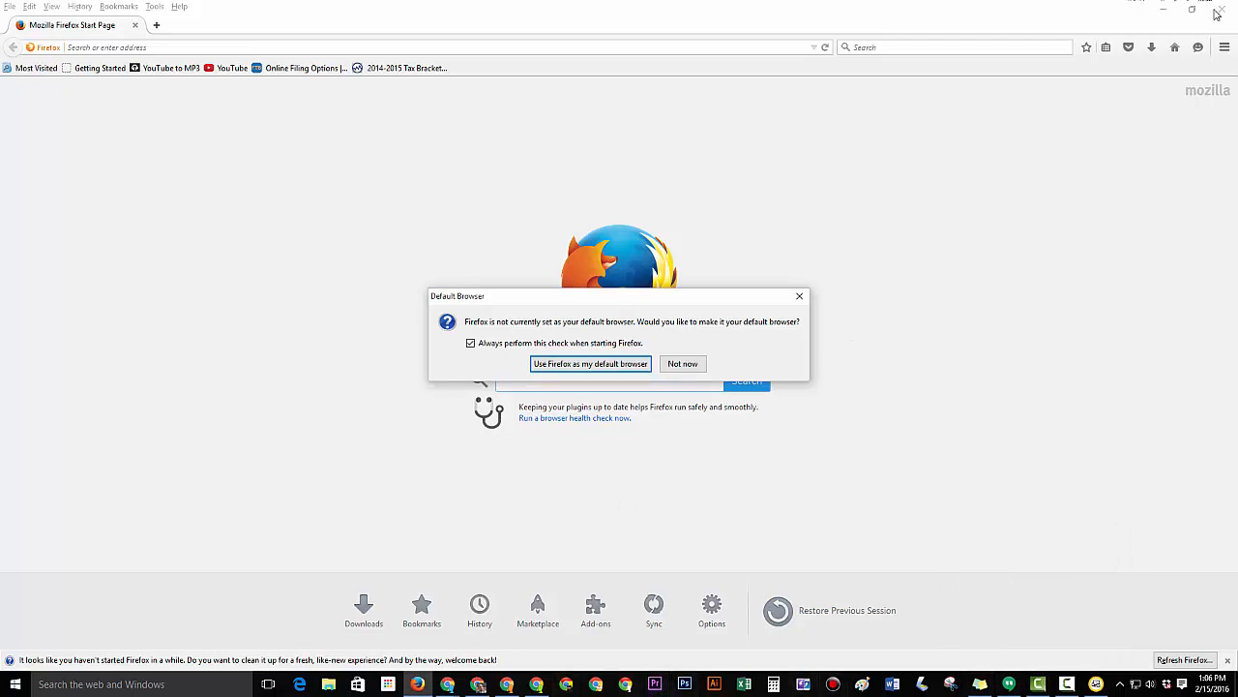
pyautogui.click(681, 364)
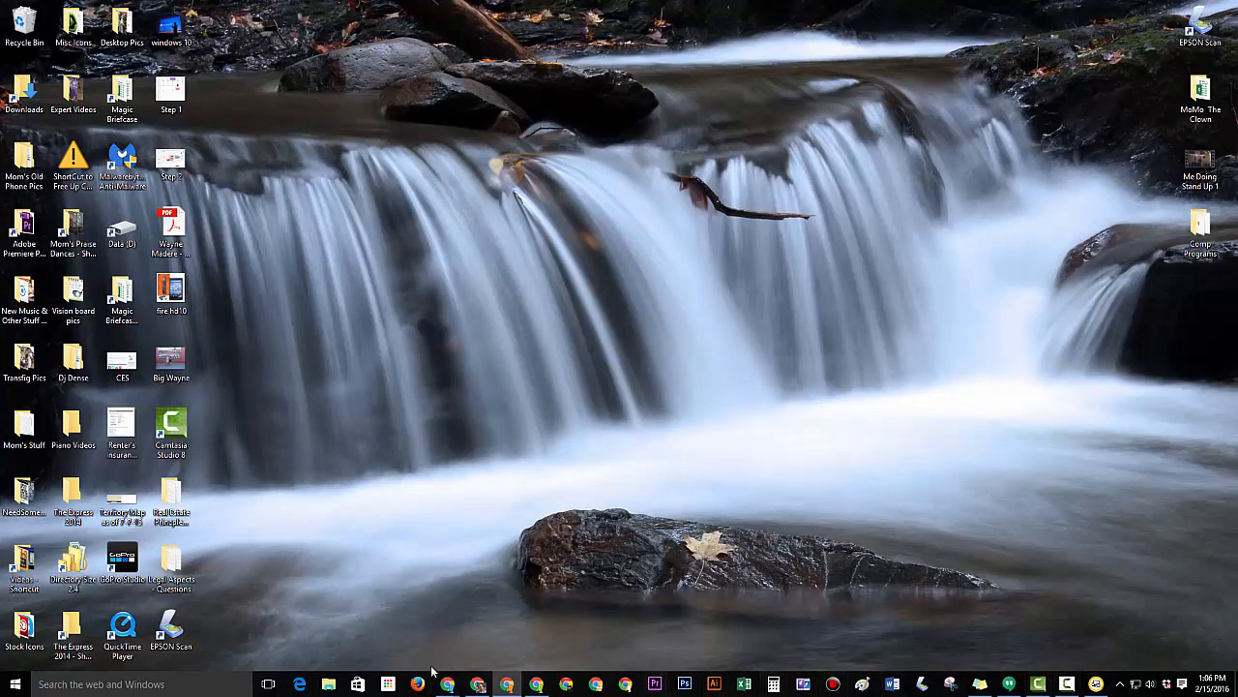
pyautogui.moveTo(921, 685)
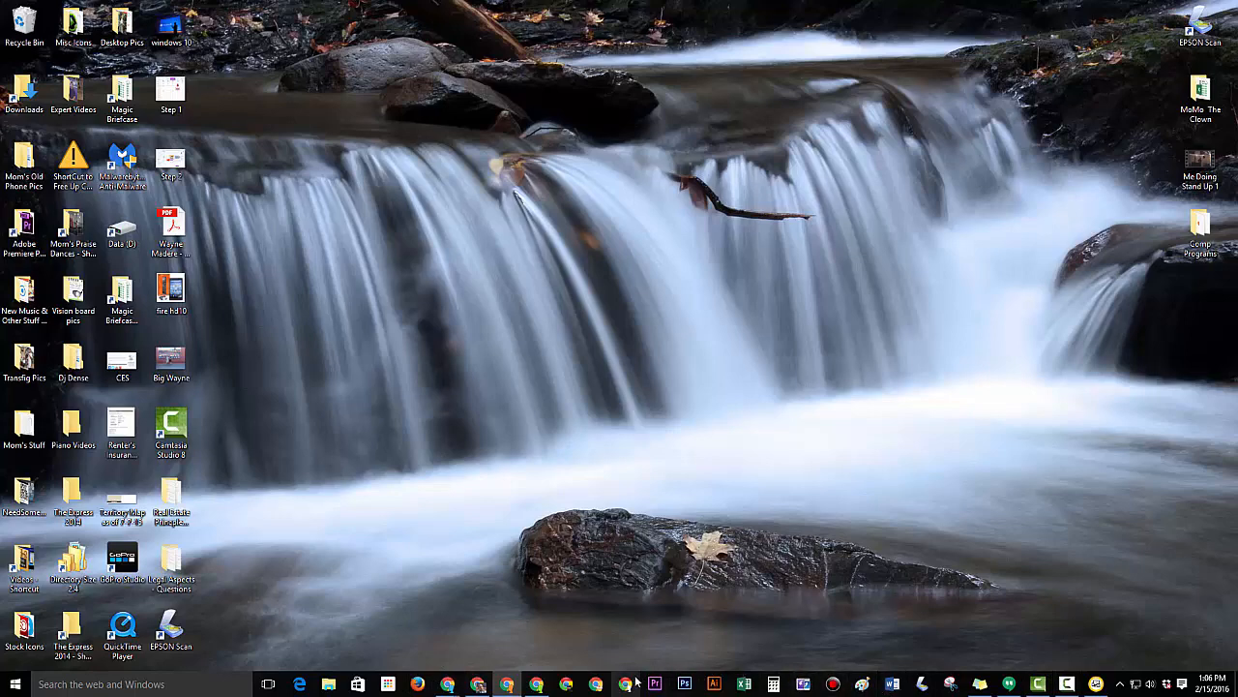
pyautogui.moveTo(518, 551)
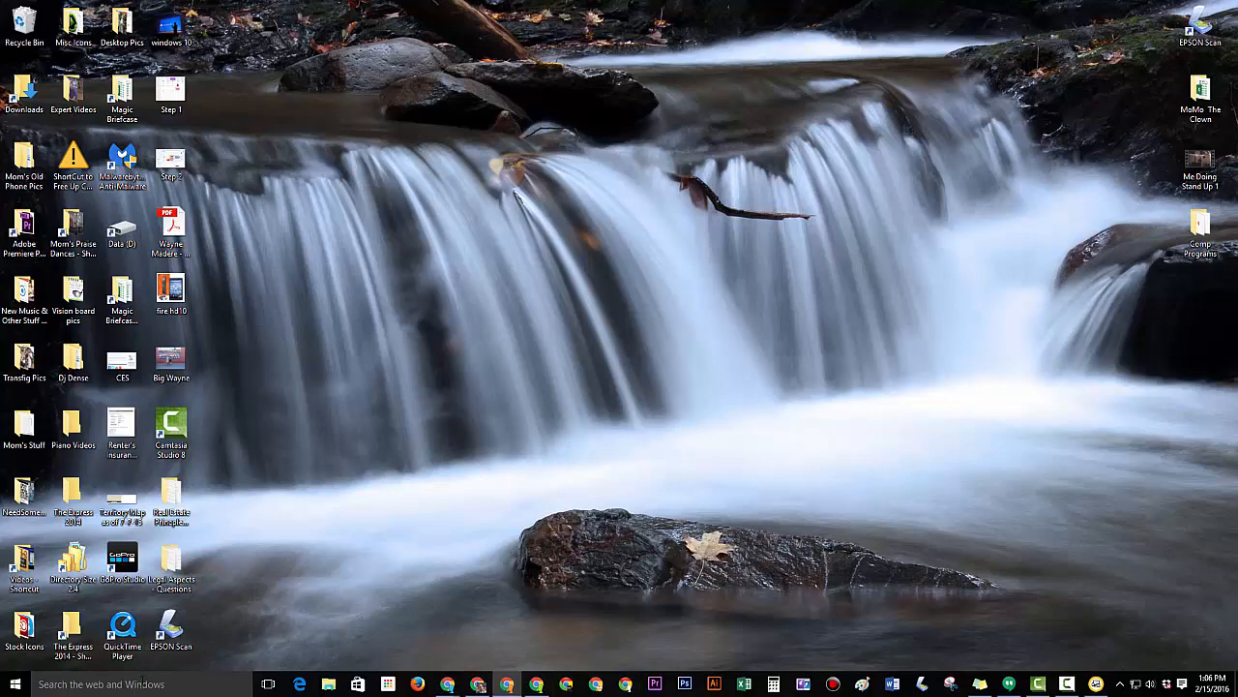
pyautogui.moveTo(229, 542)
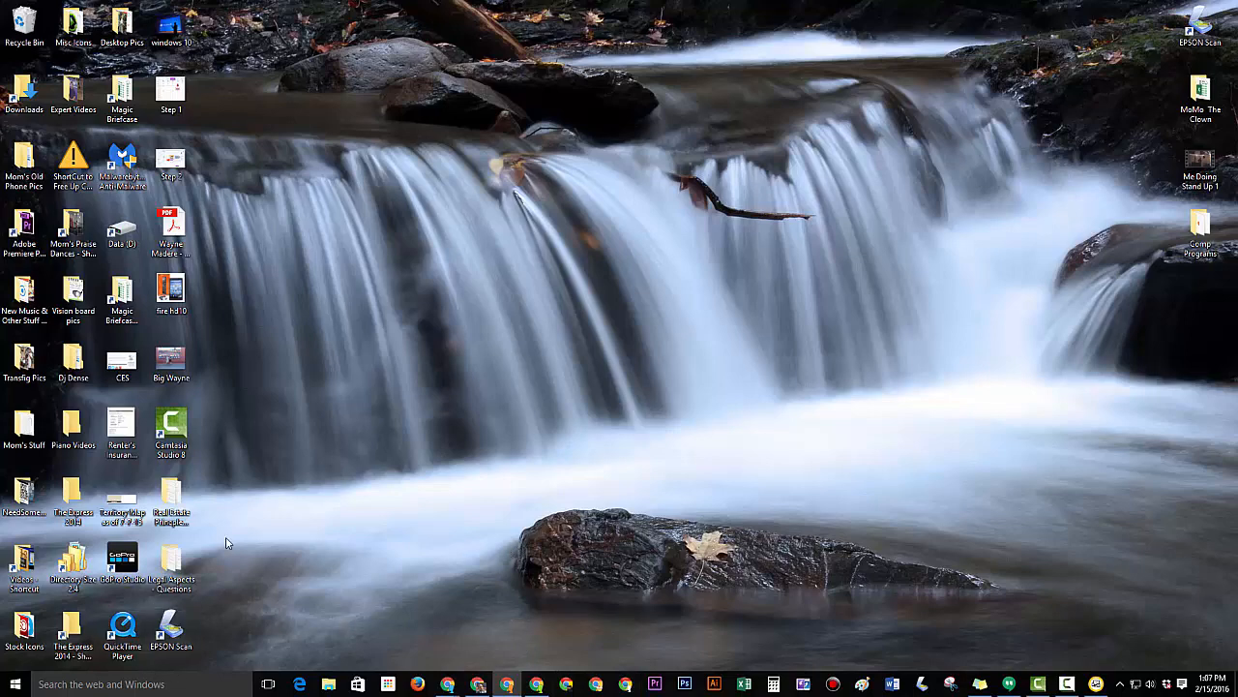